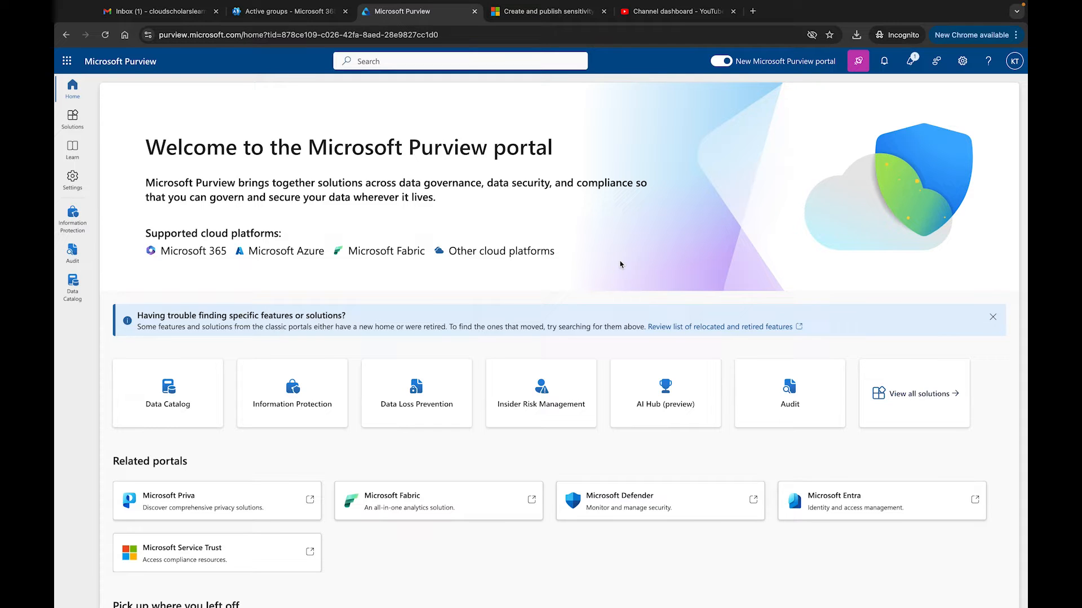
pyautogui.moveTo(608, 246)
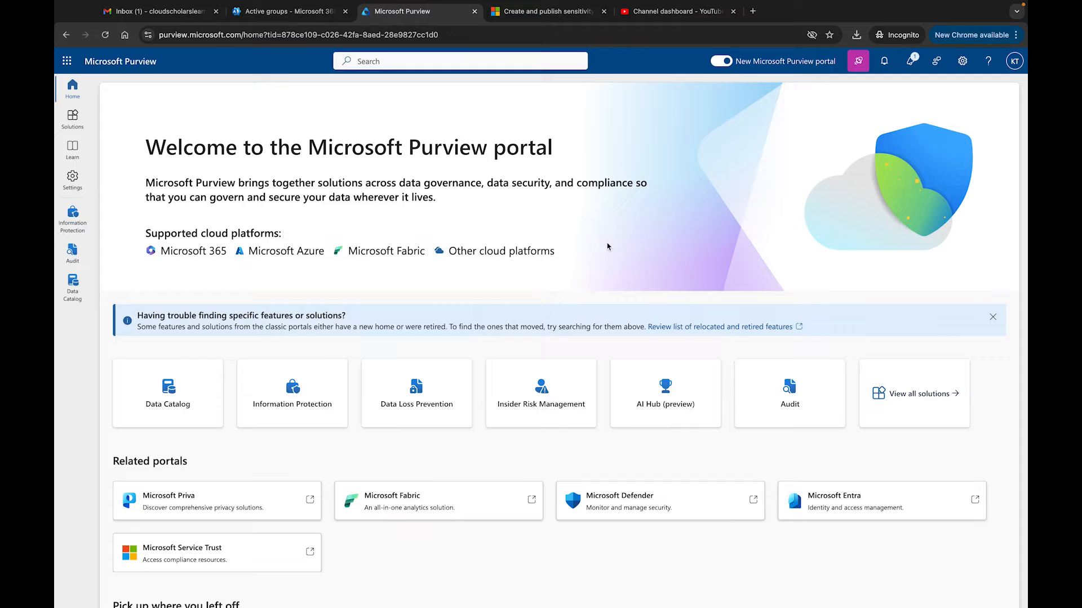
pyautogui.moveTo(267, 123)
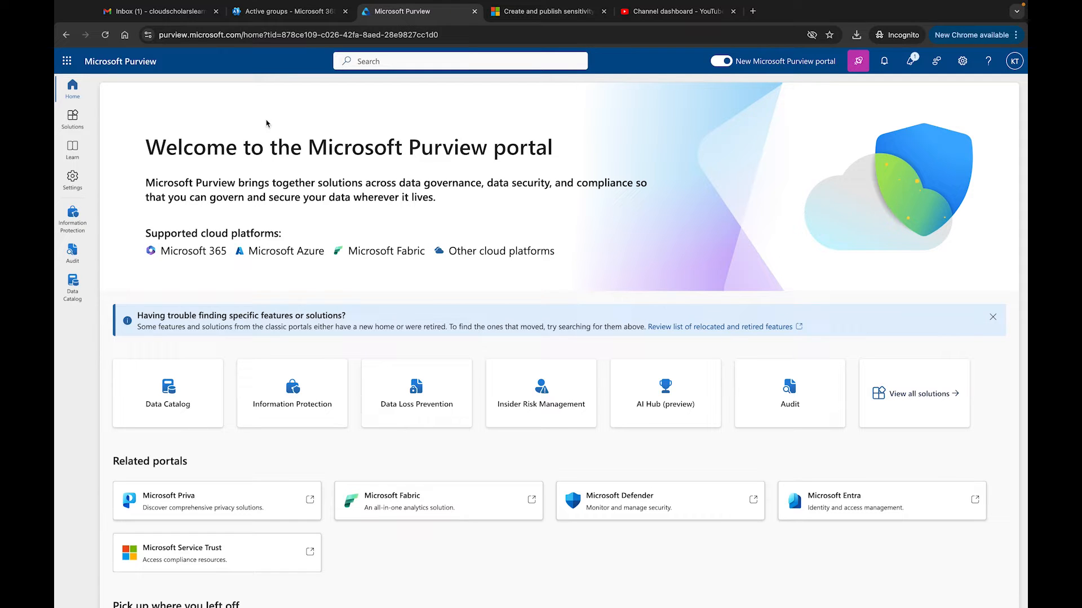
pyautogui.moveTo(315, 390)
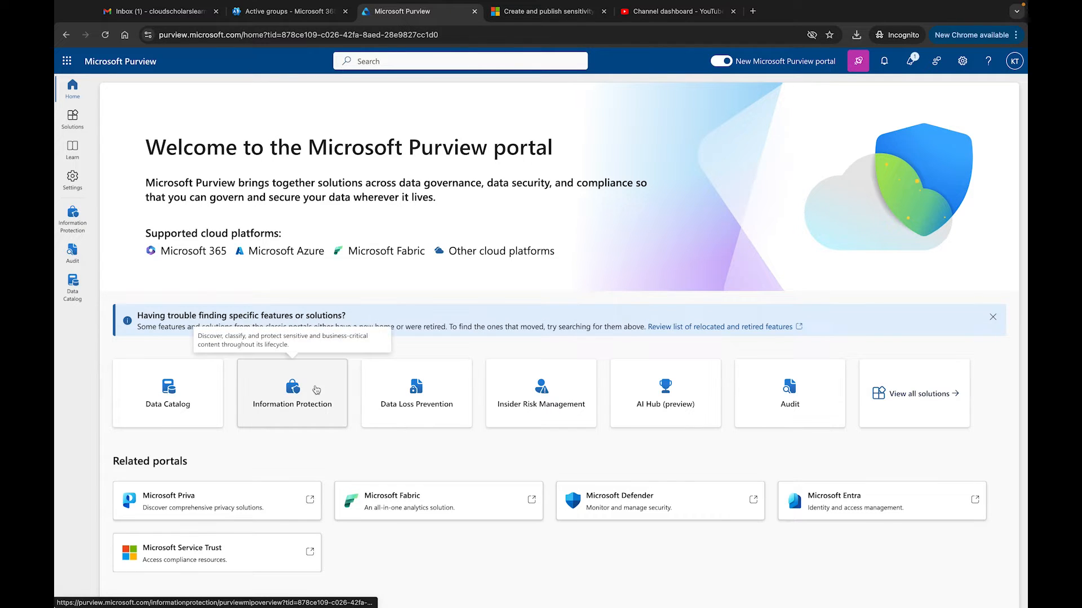
# Step: Open the Information Protection solution from the Purview home page, then its Sensitivity labels page
pyautogui.click(292, 393)
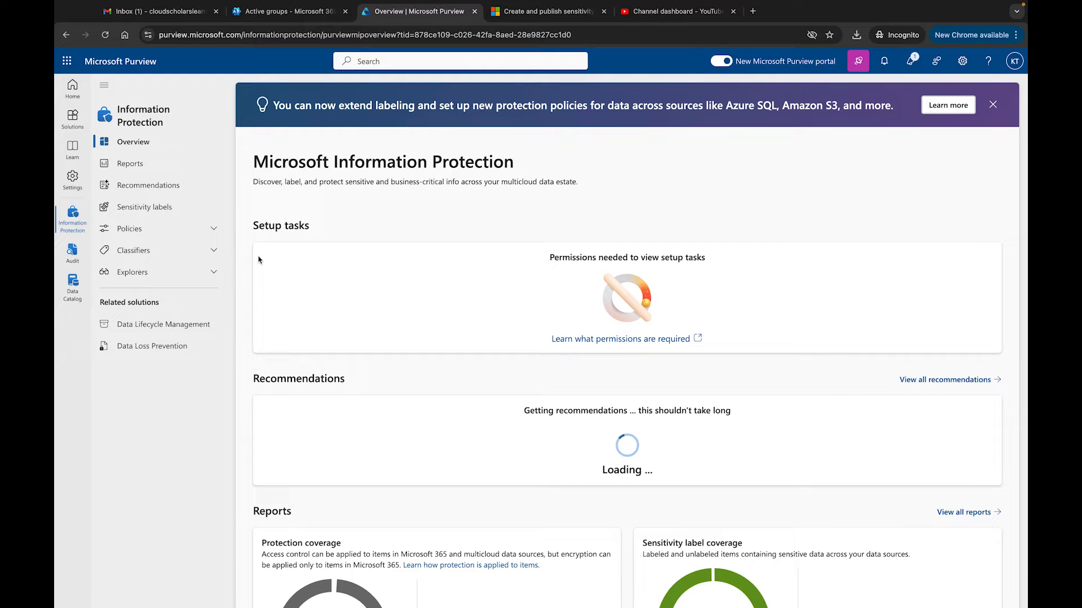
pyautogui.moveTo(144, 232)
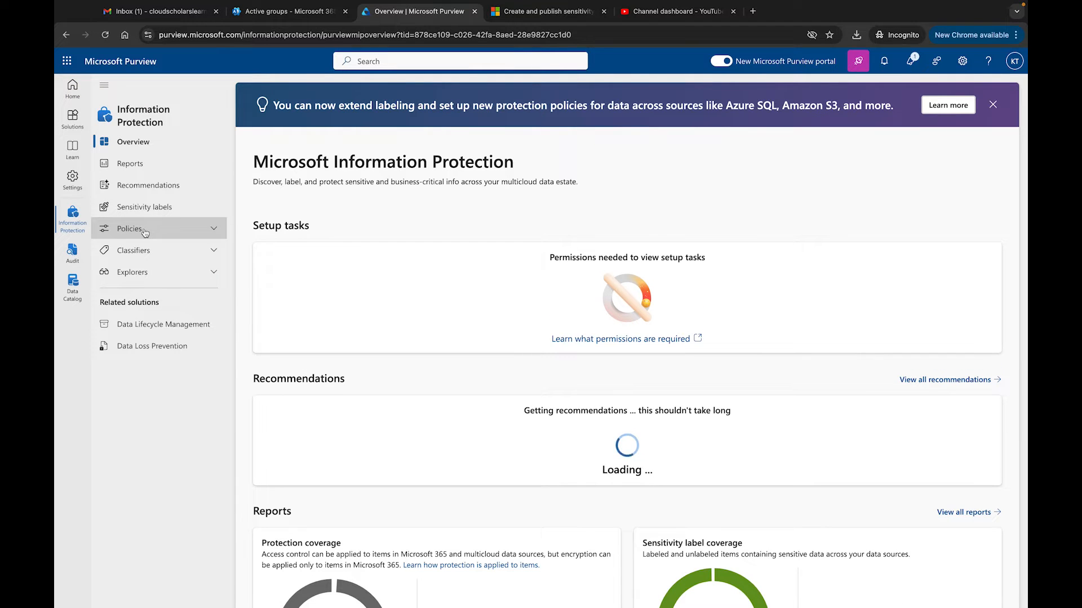
pyautogui.click(144, 207)
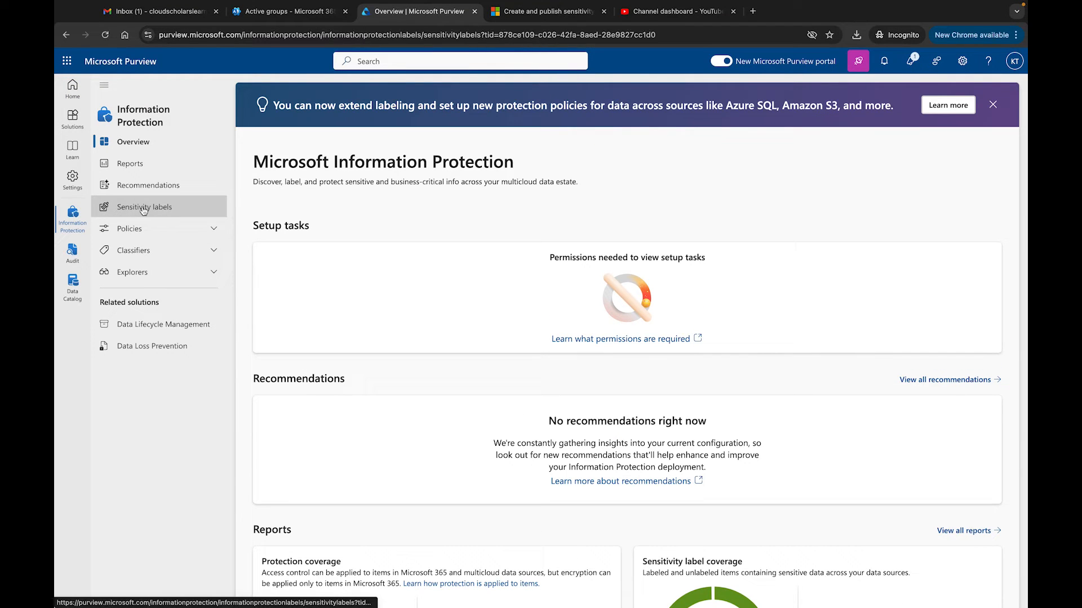
# Step: Load the sensitivity labels list and show the actions menu for the Public label
pyautogui.click(144, 207)
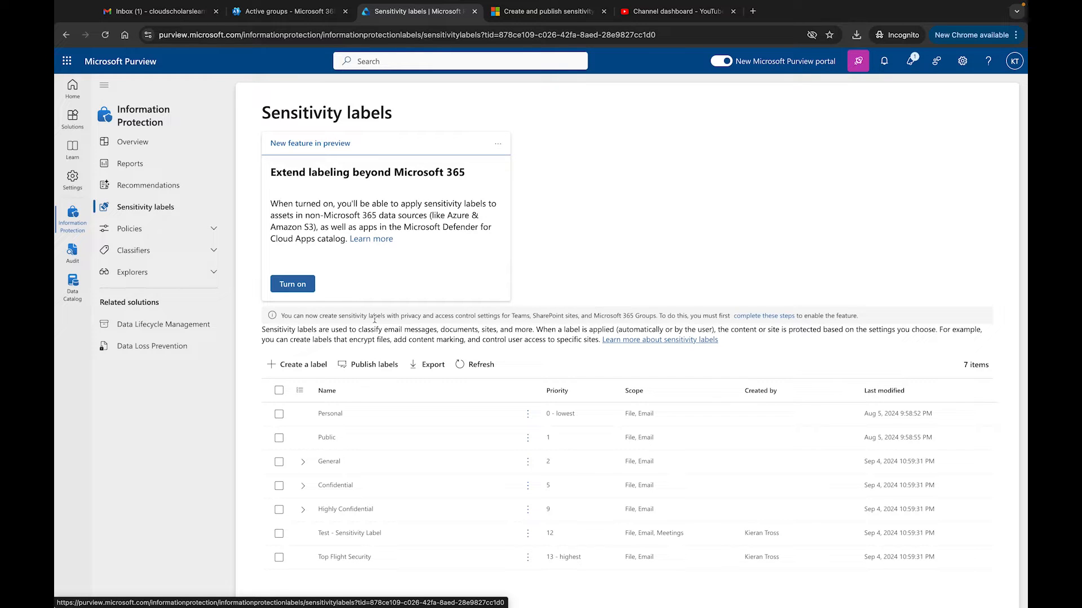
pyautogui.moveTo(395, 327)
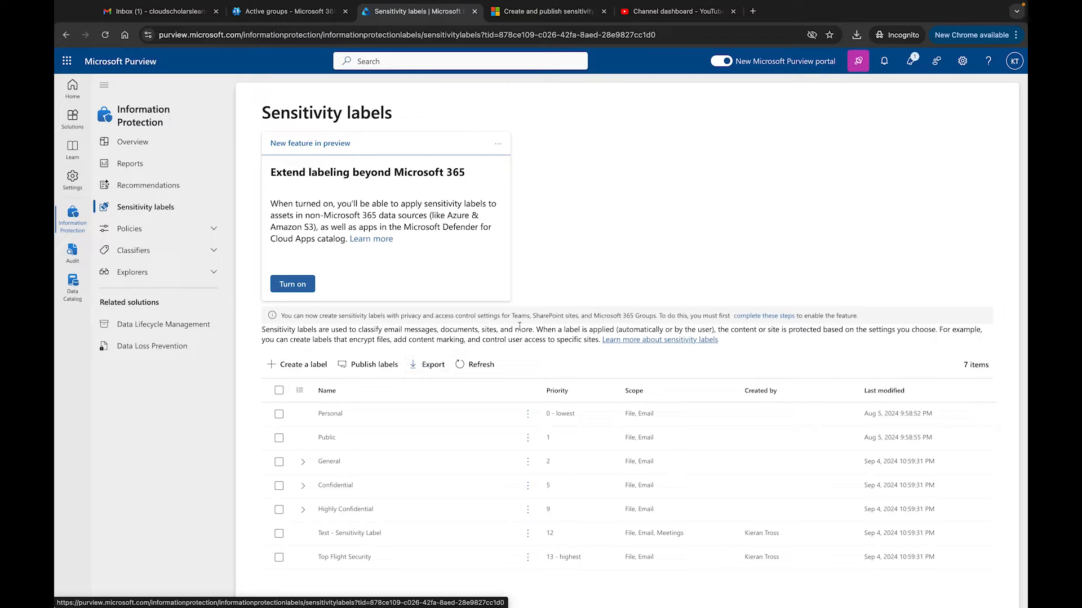
pyautogui.moveTo(423, 480)
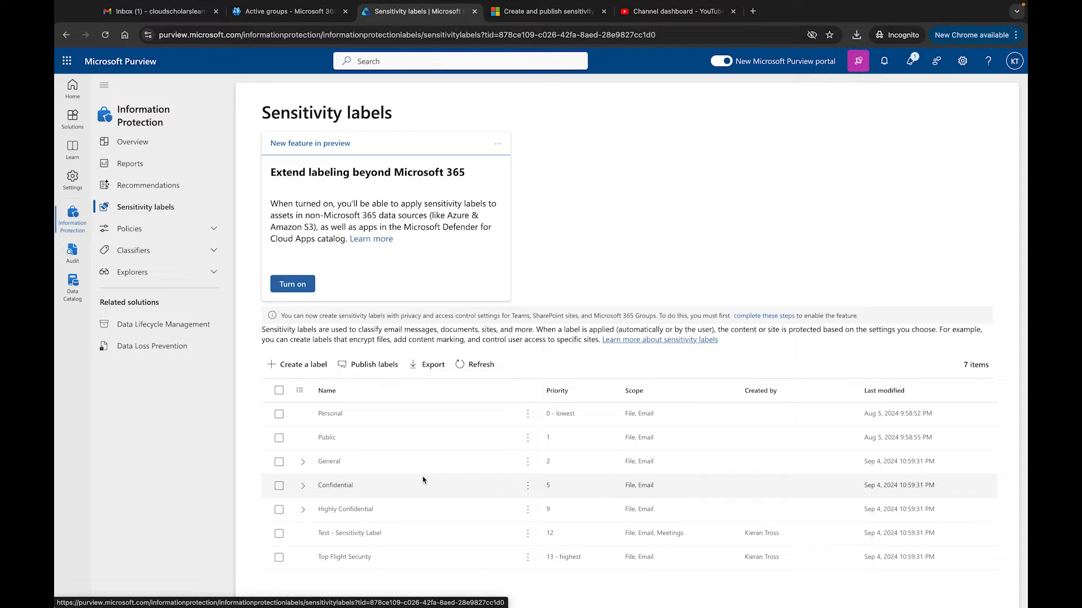
pyautogui.click(528, 438)
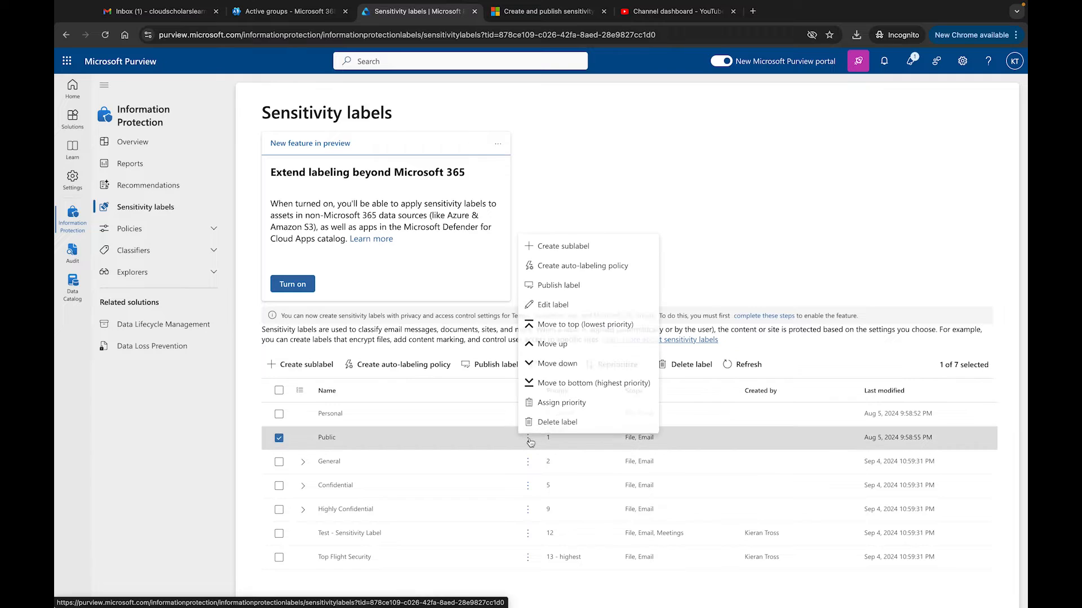
pyautogui.moveTo(555, 346)
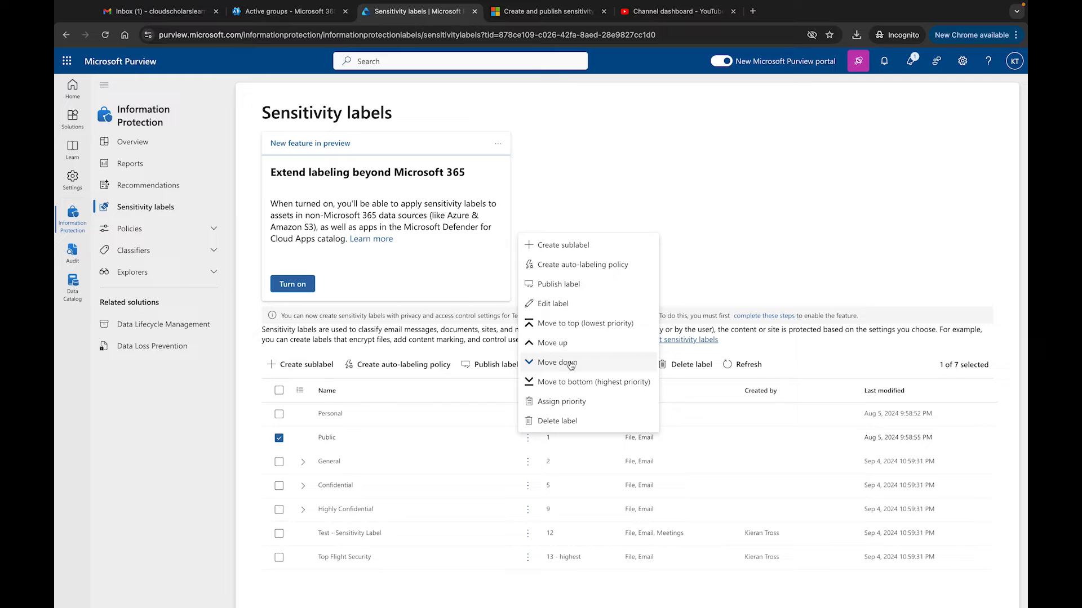
pyautogui.moveTo(556, 420)
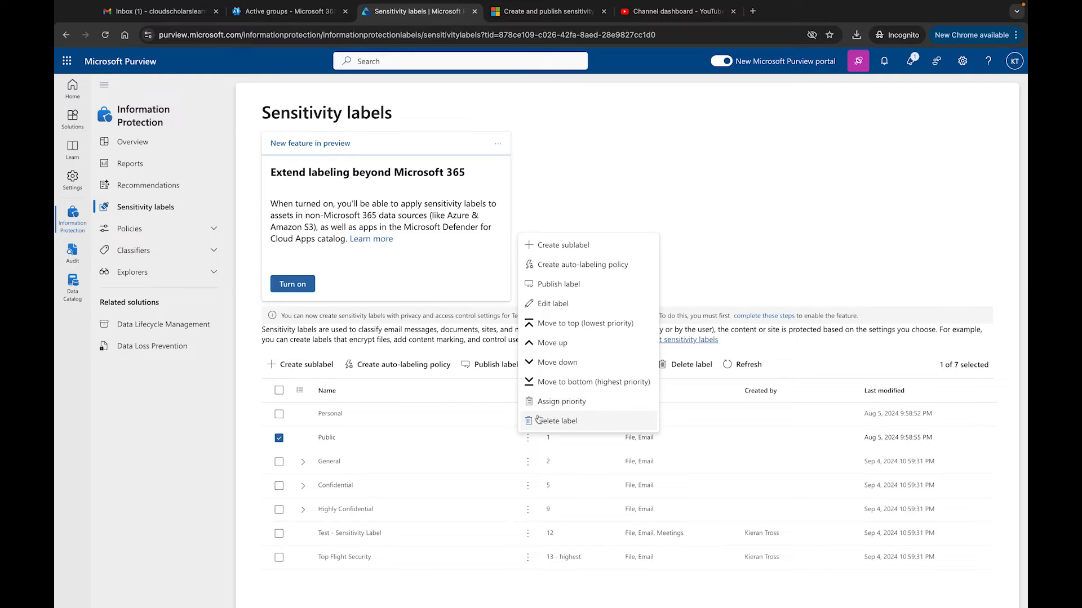
pyautogui.moveTo(555, 422)
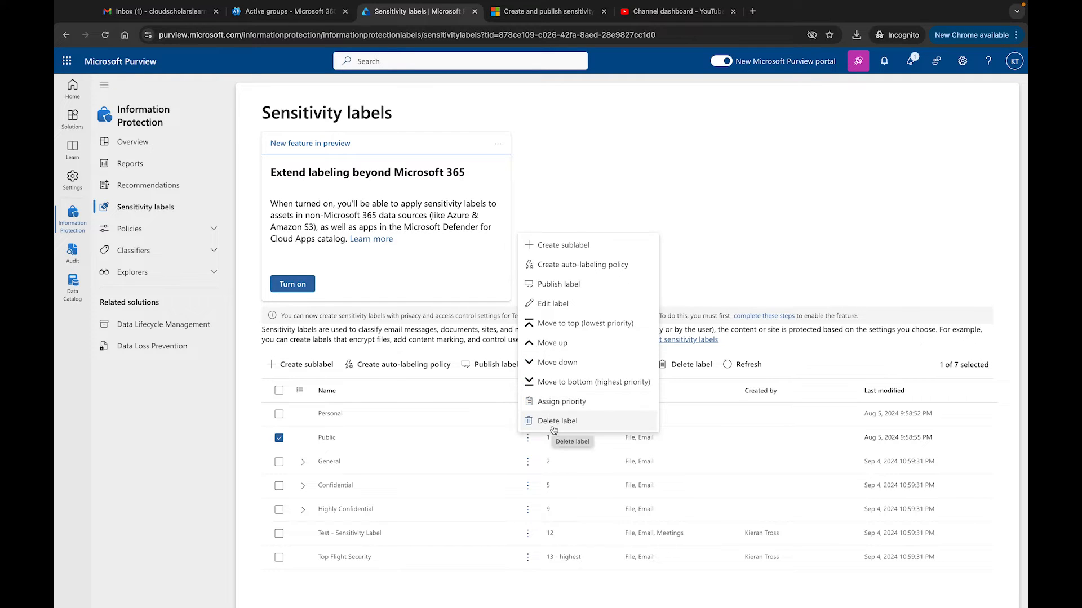
pyautogui.moveTo(557, 285)
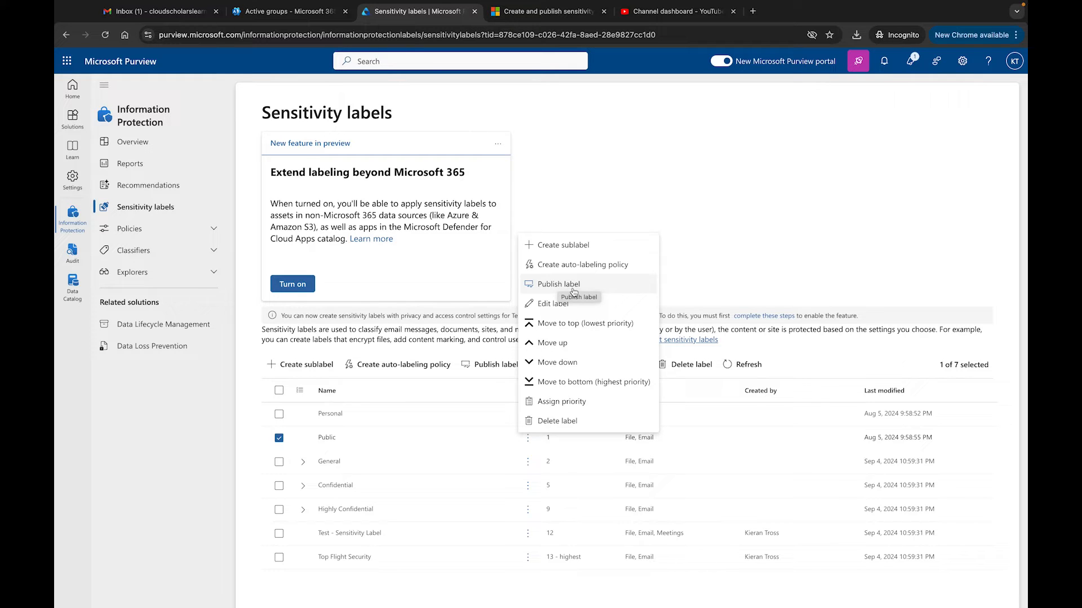
pyautogui.moveTo(728, 220)
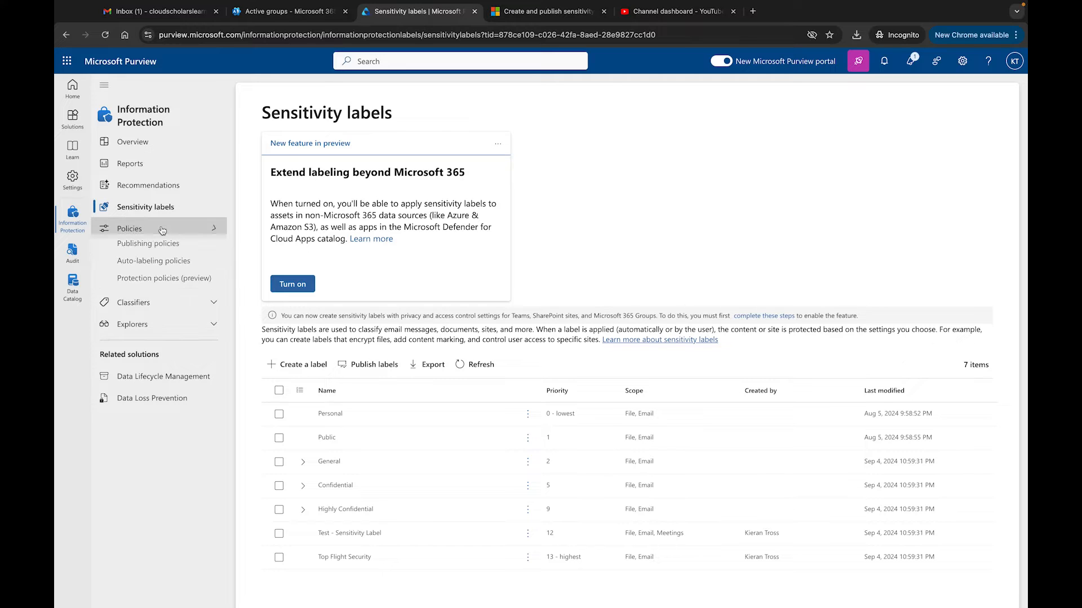
# Step: Browse Publishing policies, try Publish labels from Sensitivity labels, then return to Publishing policies
pyautogui.click(148, 247)
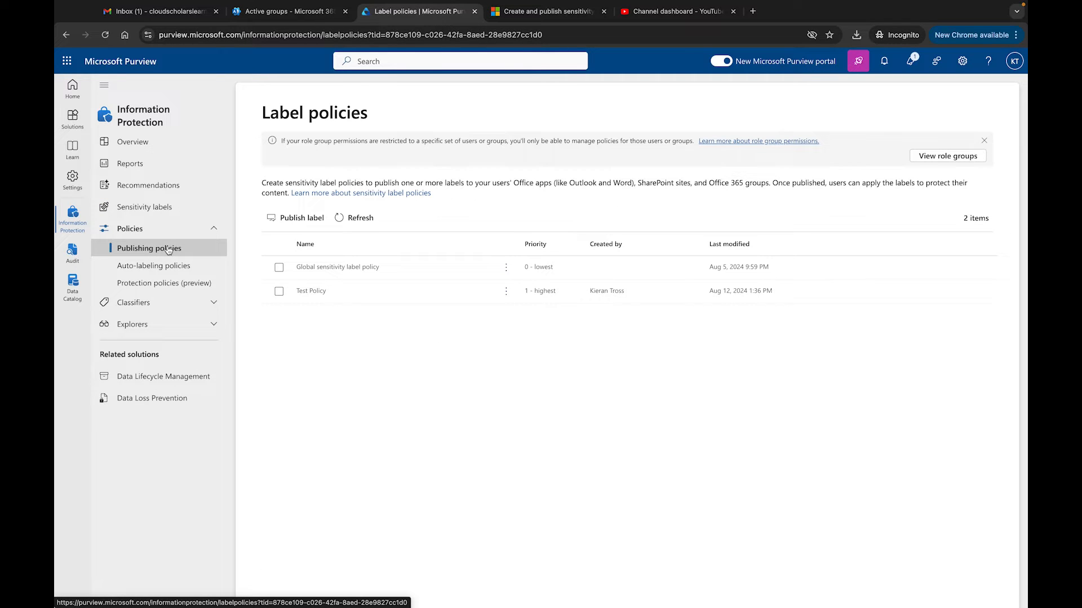
pyautogui.moveTo(336, 329)
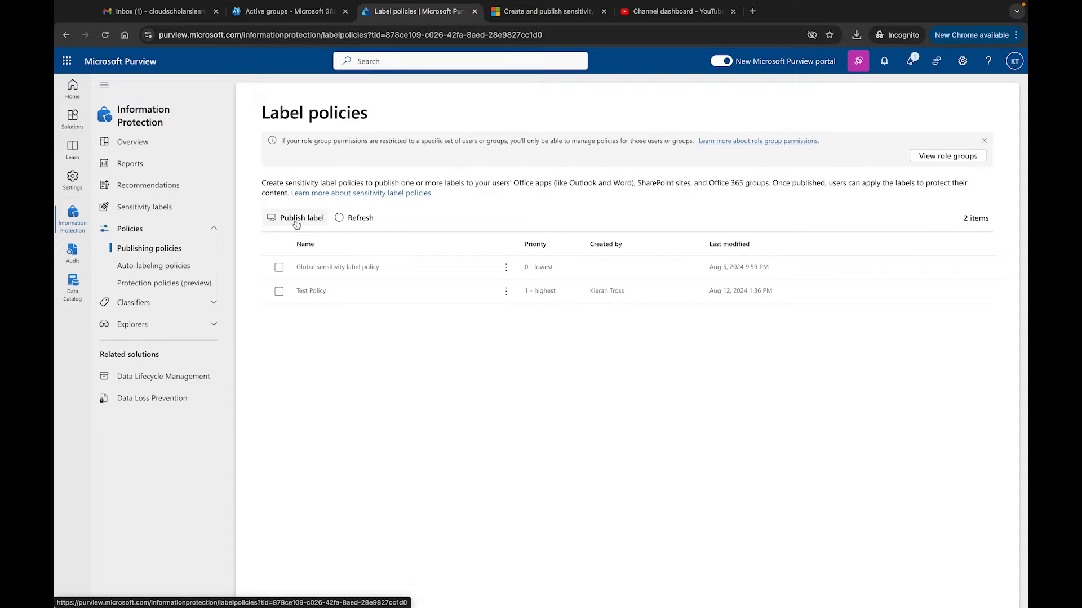
pyautogui.moveTo(300, 220)
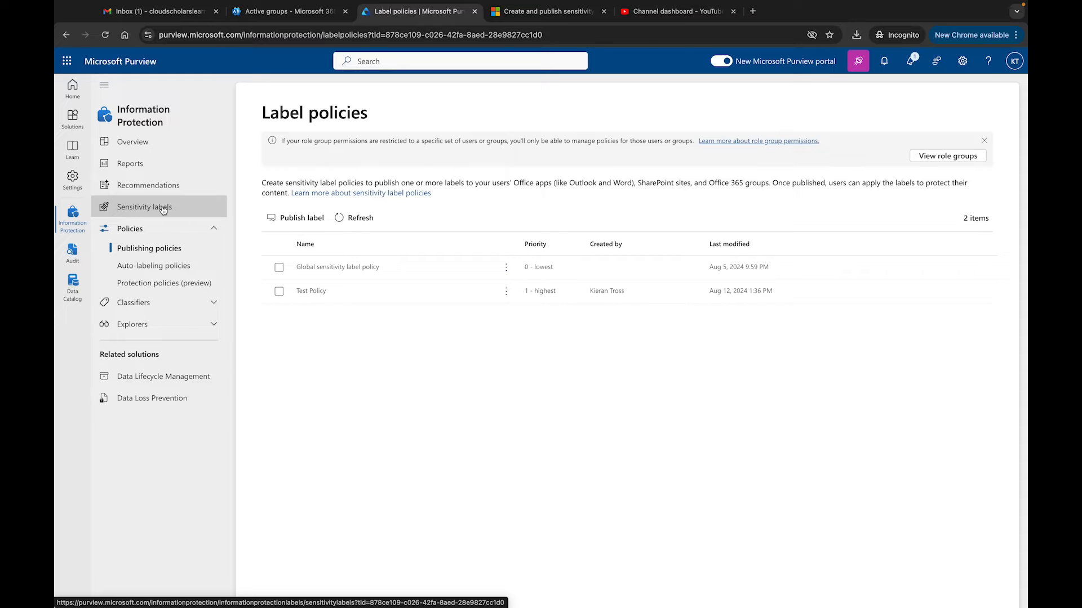
pyautogui.click(145, 207)
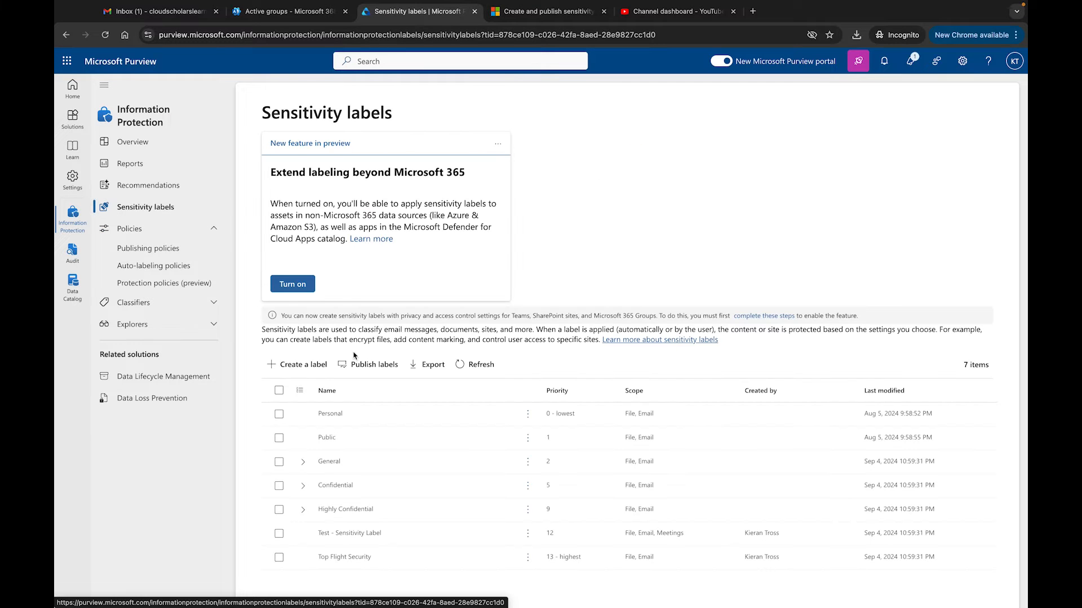
pyautogui.click(374, 365)
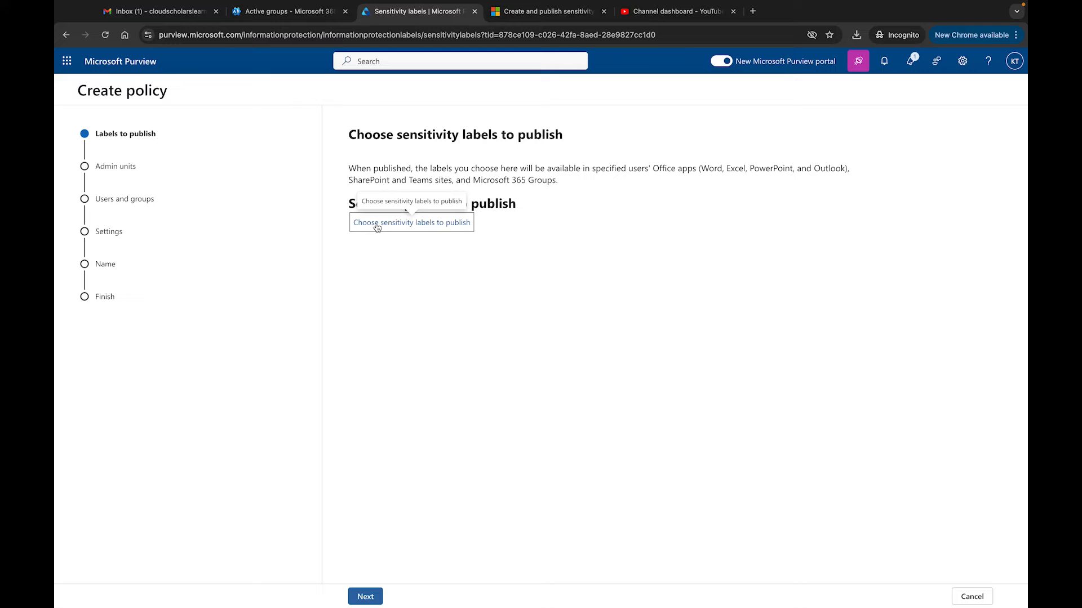
pyautogui.moveTo(864, 484)
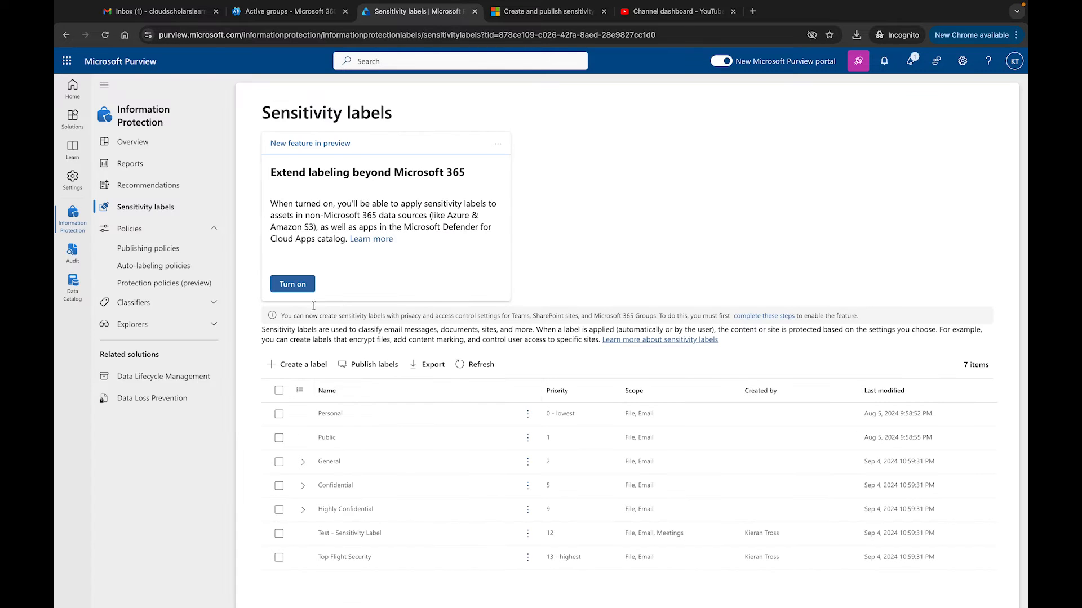
pyautogui.click(147, 247)
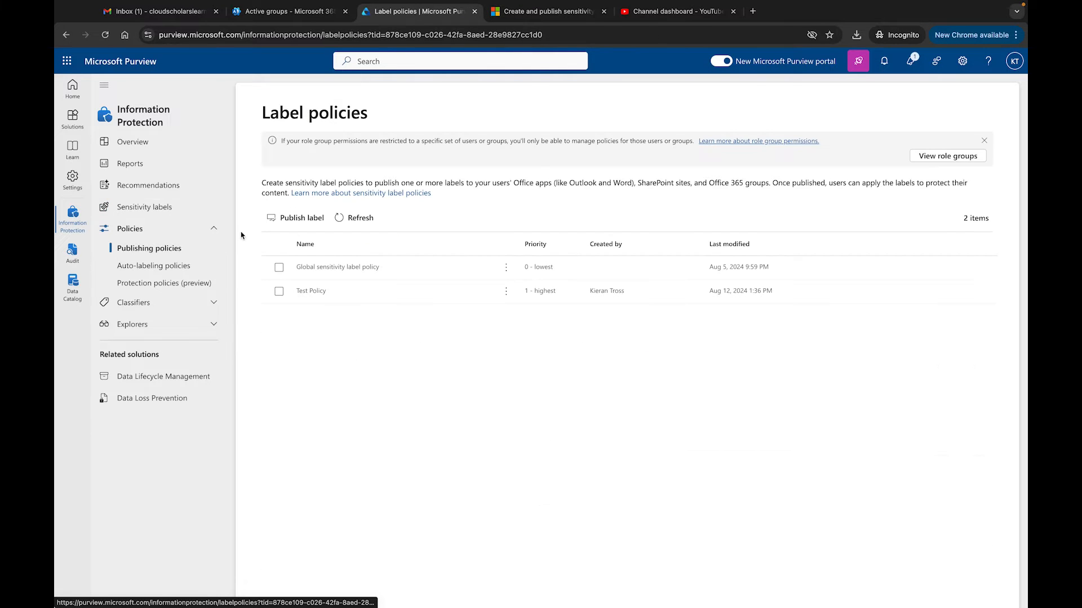
# Step: Start a new label policy and add Top Flight Security as the label to publish
pyautogui.click(300, 218)
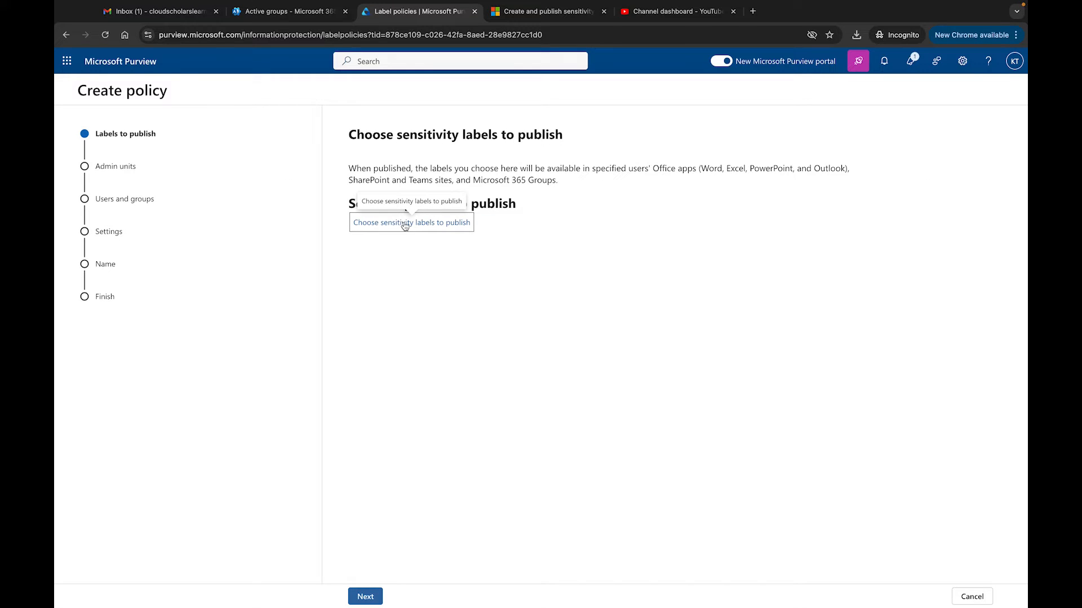
pyautogui.click(411, 222)
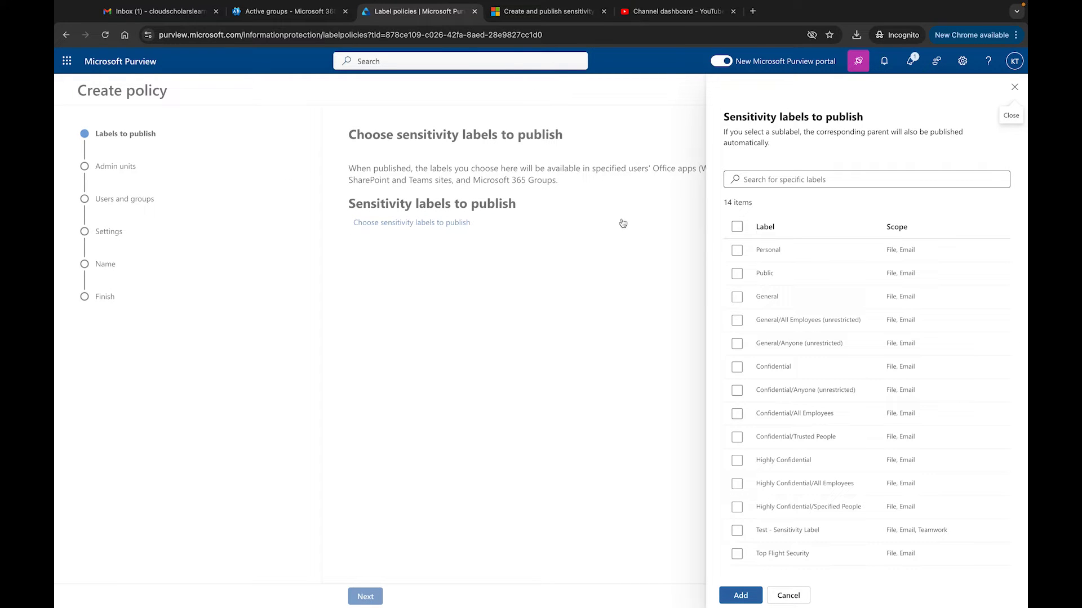
pyautogui.moveTo(776, 418)
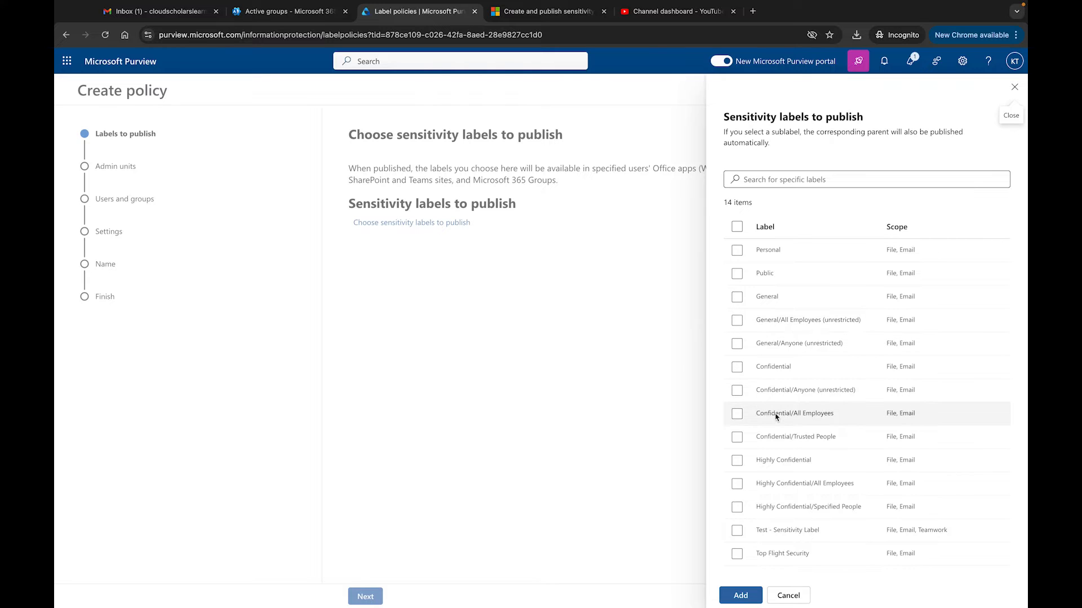
pyautogui.moveTo(738, 560)
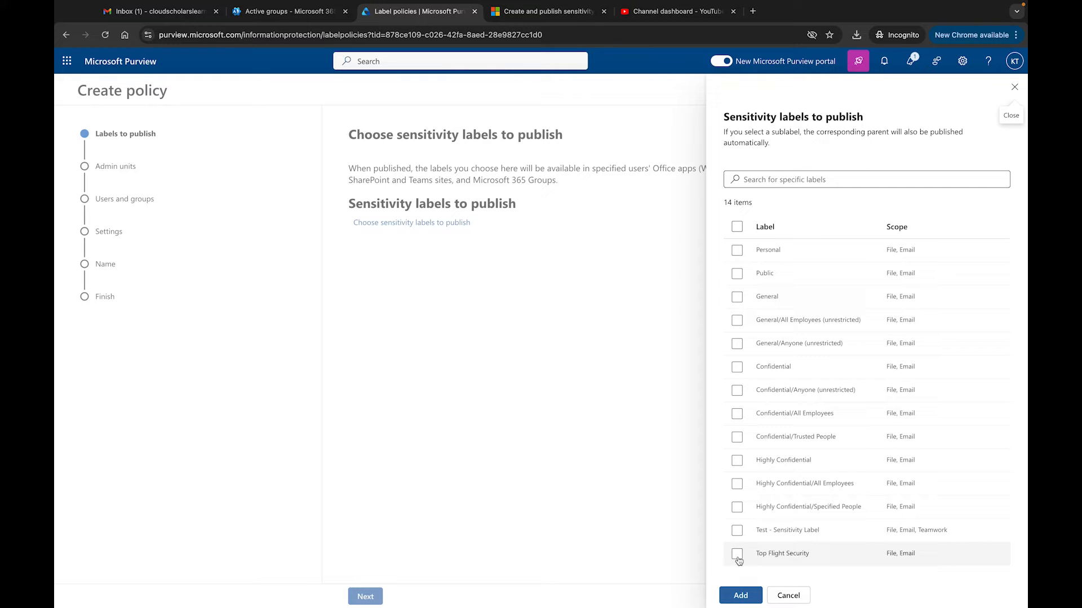
pyautogui.click(736, 554)
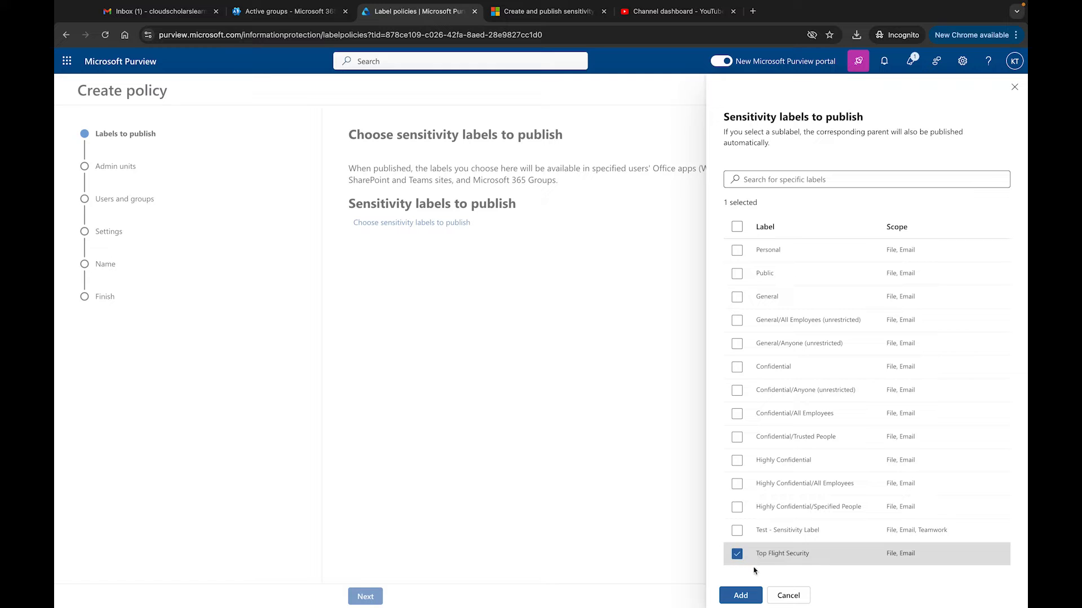
pyautogui.click(739, 596)
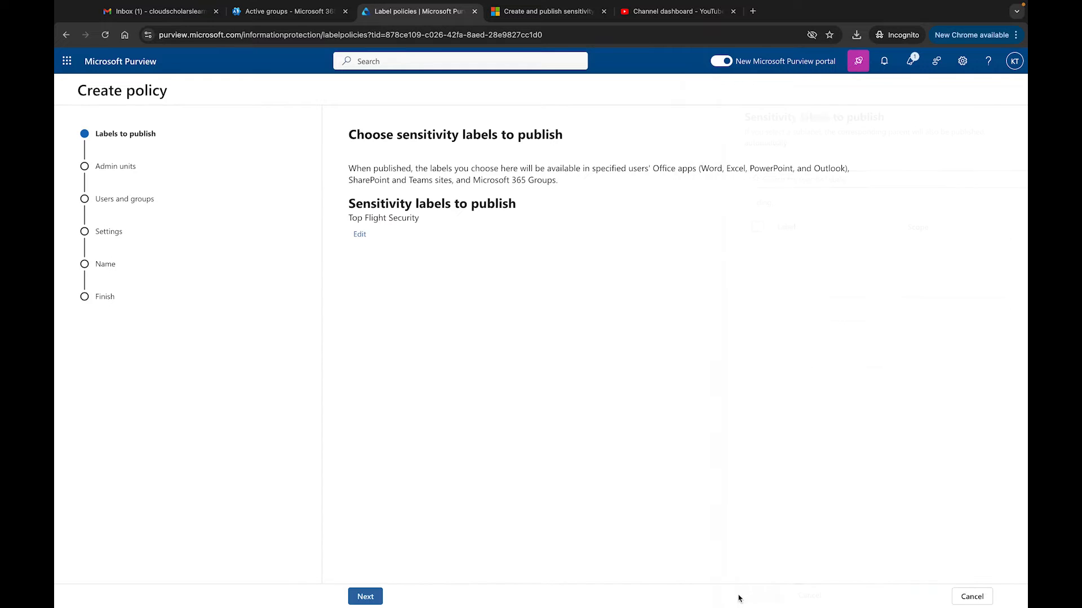
# Step: Advance to Assign admin units, leaving the scope as Full directory
pyautogui.click(364, 597)
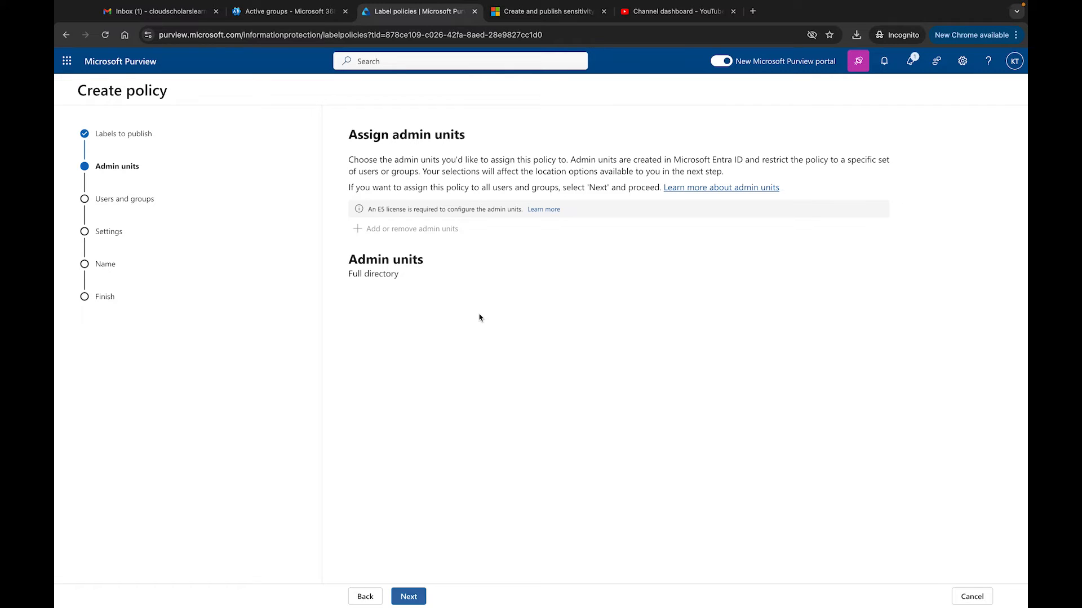
pyautogui.moveTo(400, 219)
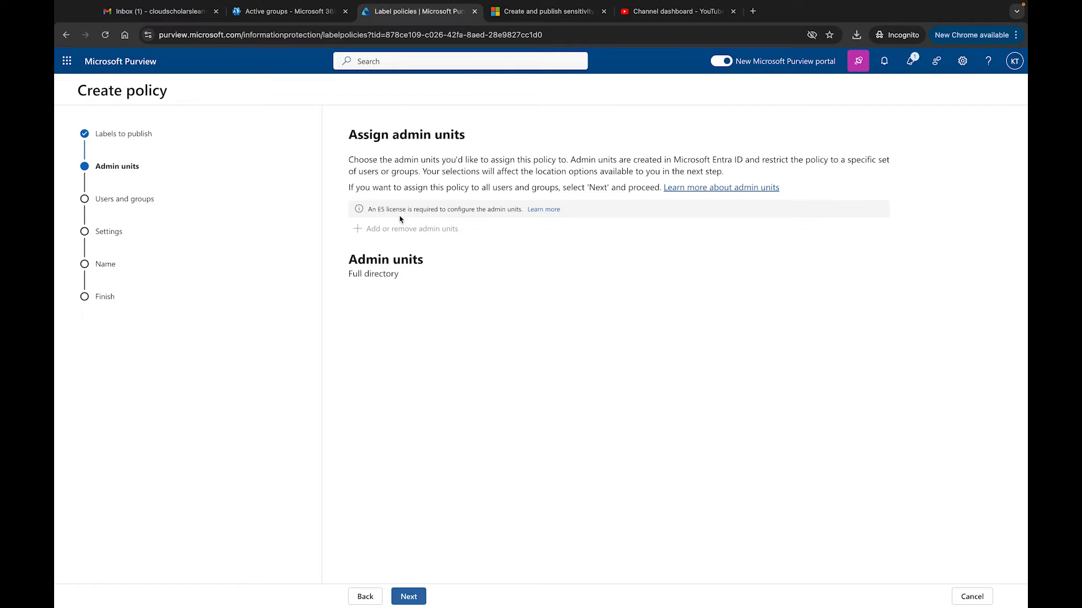
pyautogui.moveTo(481, 220)
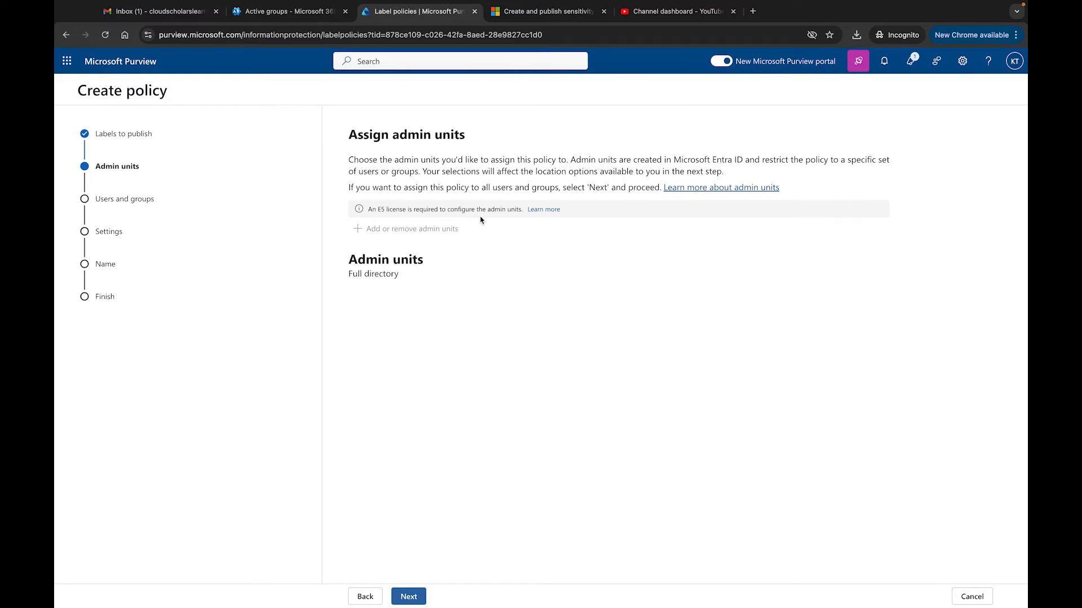
pyautogui.moveTo(128, 194)
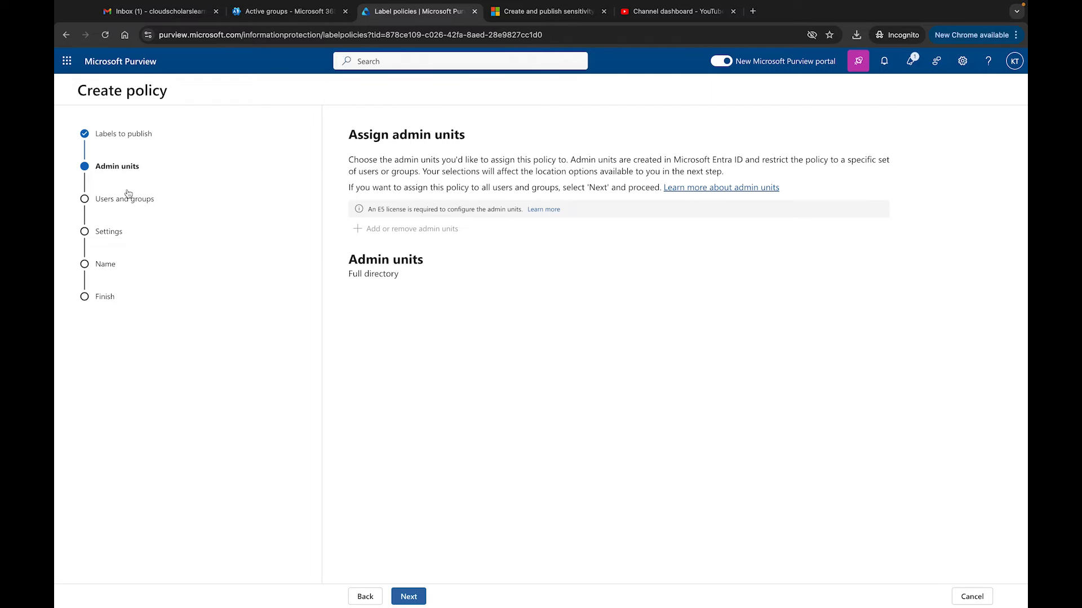
pyautogui.moveTo(426, 540)
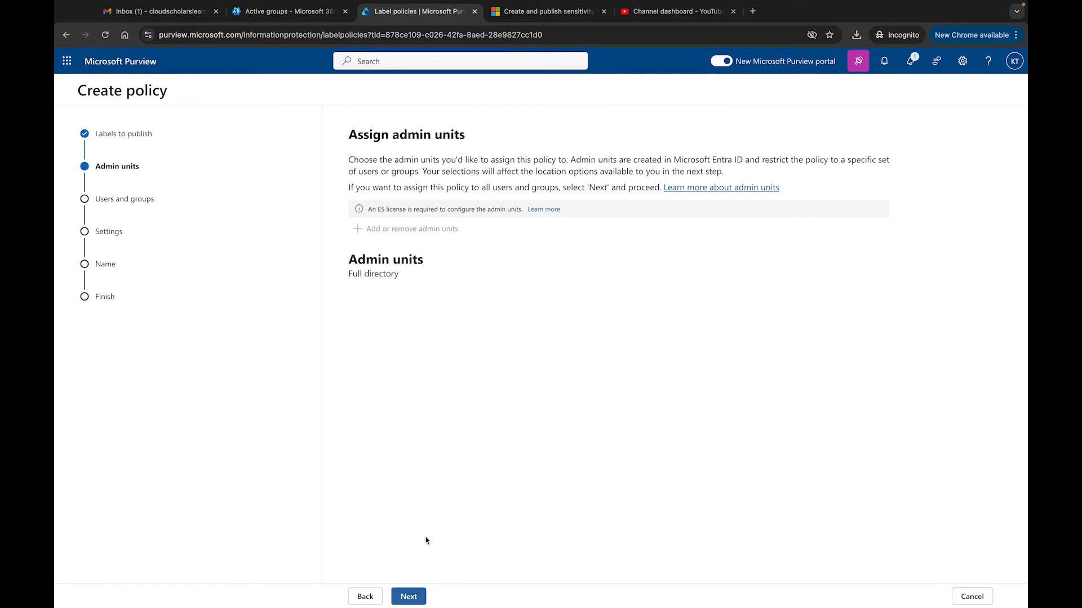
pyautogui.moveTo(426, 547)
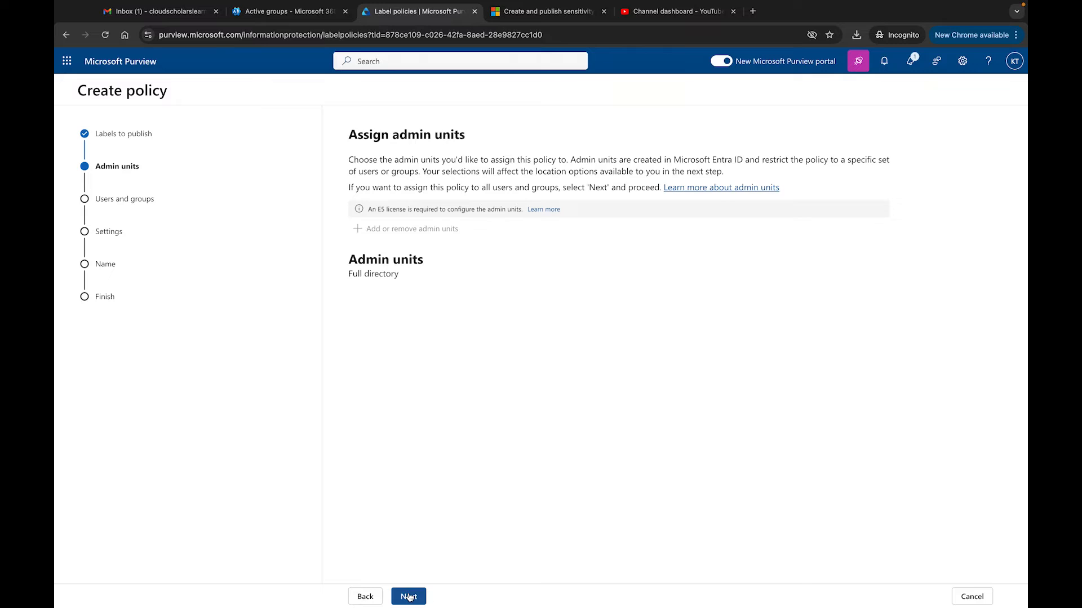
# Step: Advance to the users and groups step and toggle the Users and groups location off and back on
pyautogui.click(409, 596)
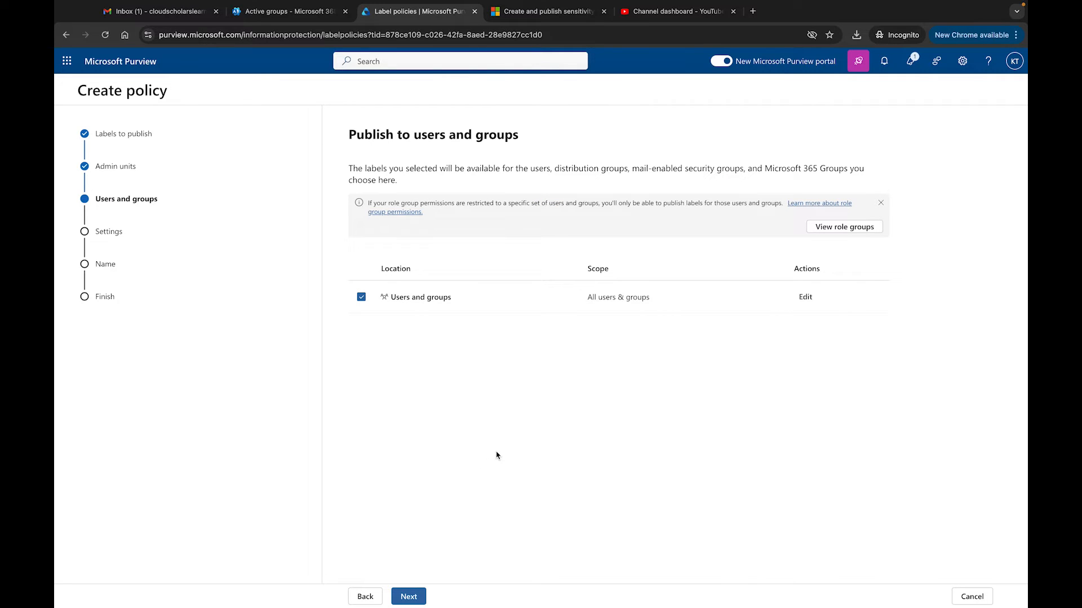
pyautogui.moveTo(479, 436)
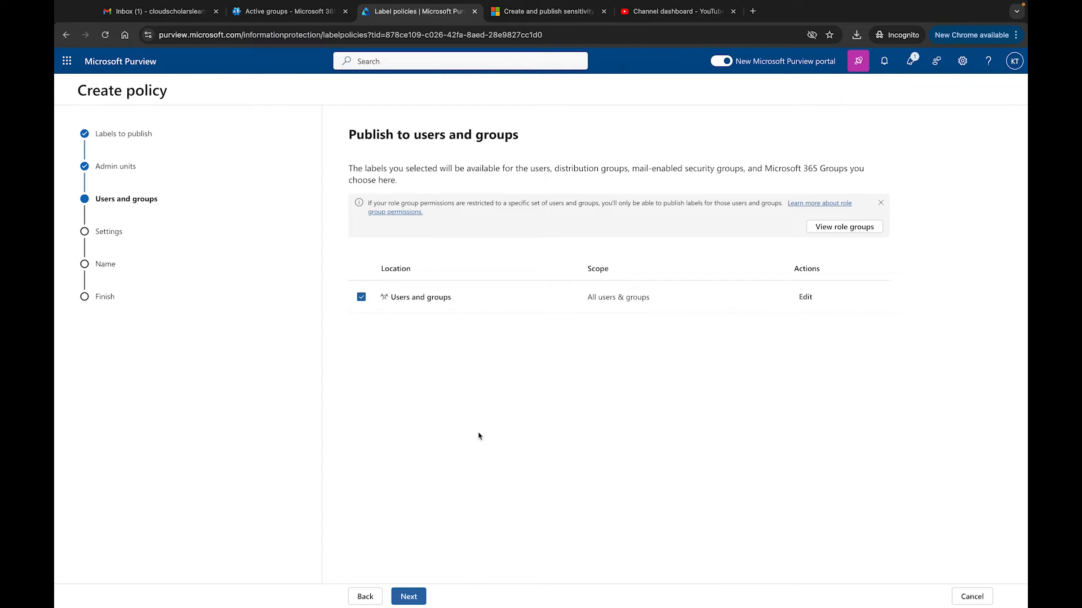
pyautogui.click(360, 296)
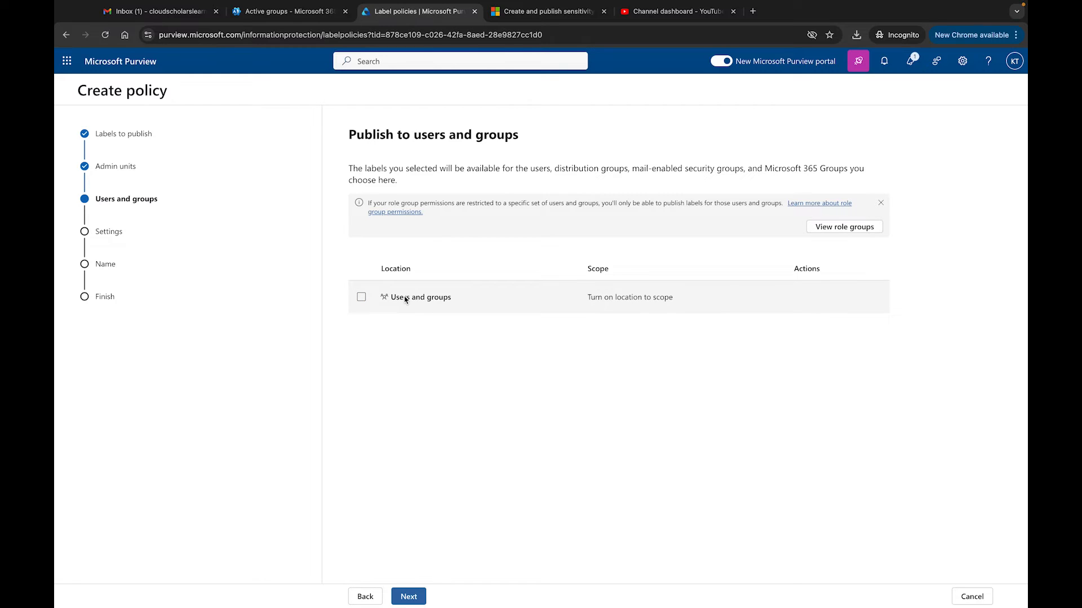
pyautogui.click(360, 297)
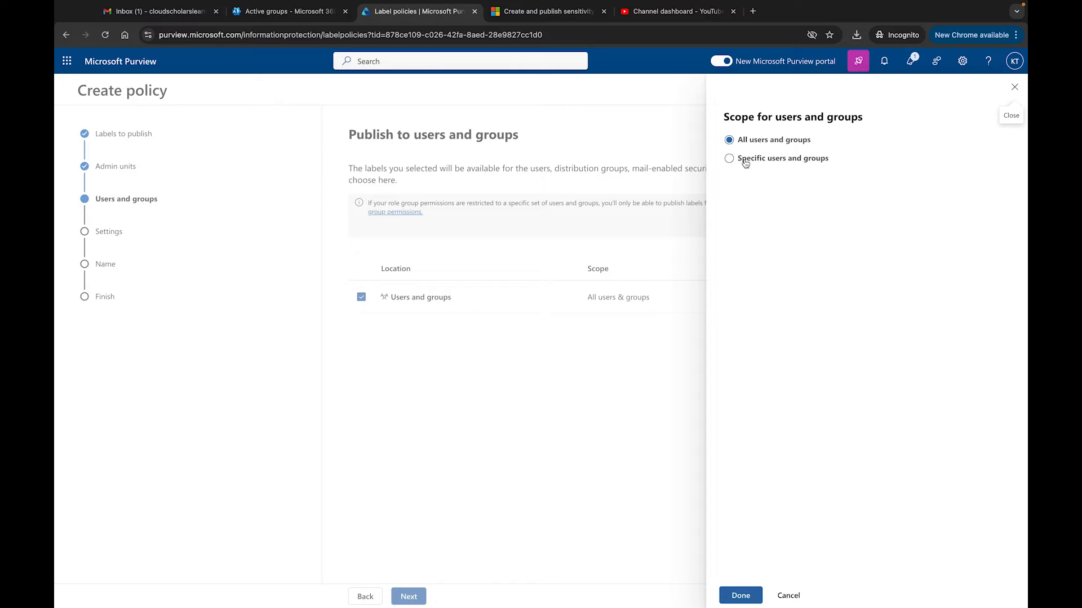
# Step: Scope the policy to Marketing_Group and require justification to remove or lower a label
pyautogui.click(728, 158)
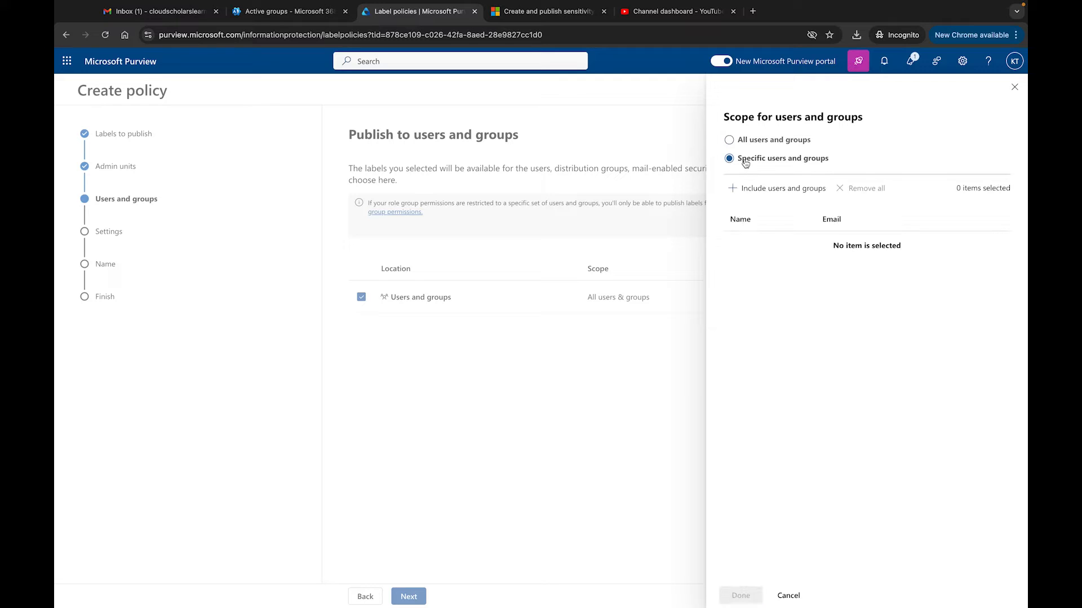
pyautogui.moveTo(733, 192)
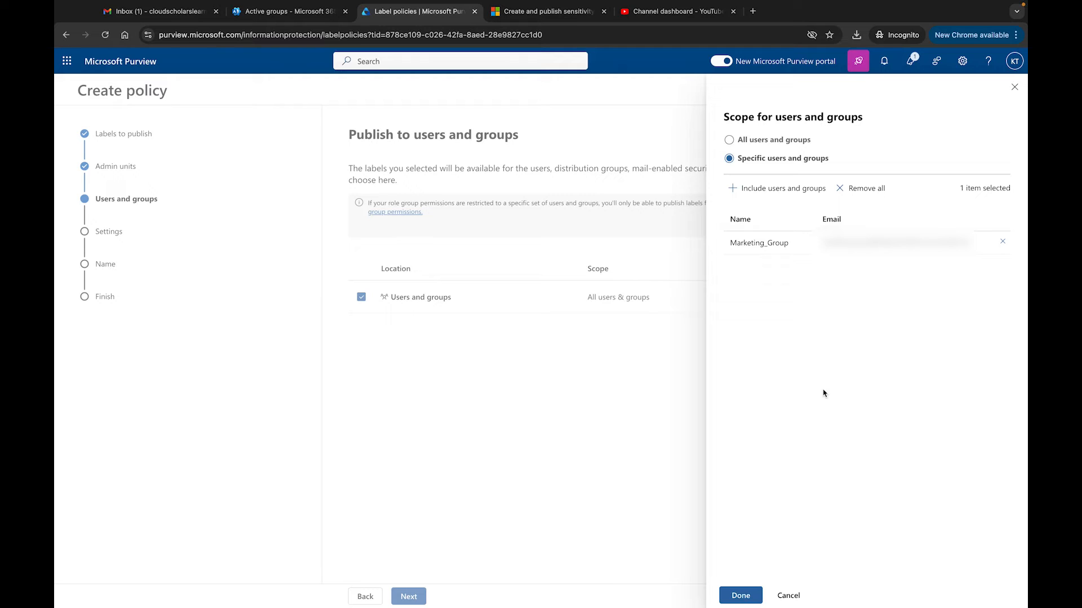
pyautogui.moveTo(831, 330)
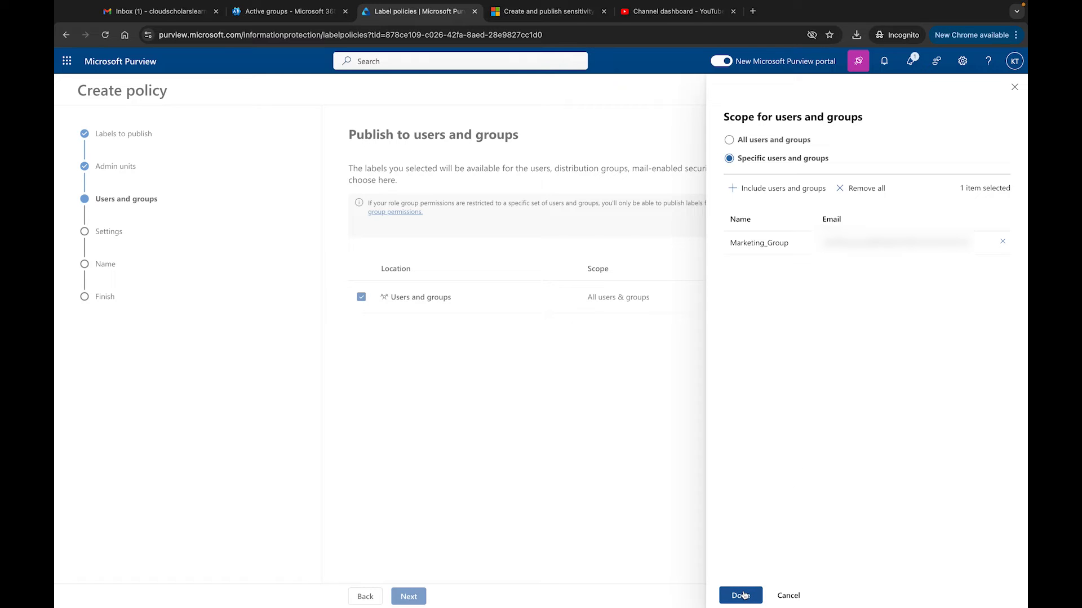
pyautogui.click(743, 595)
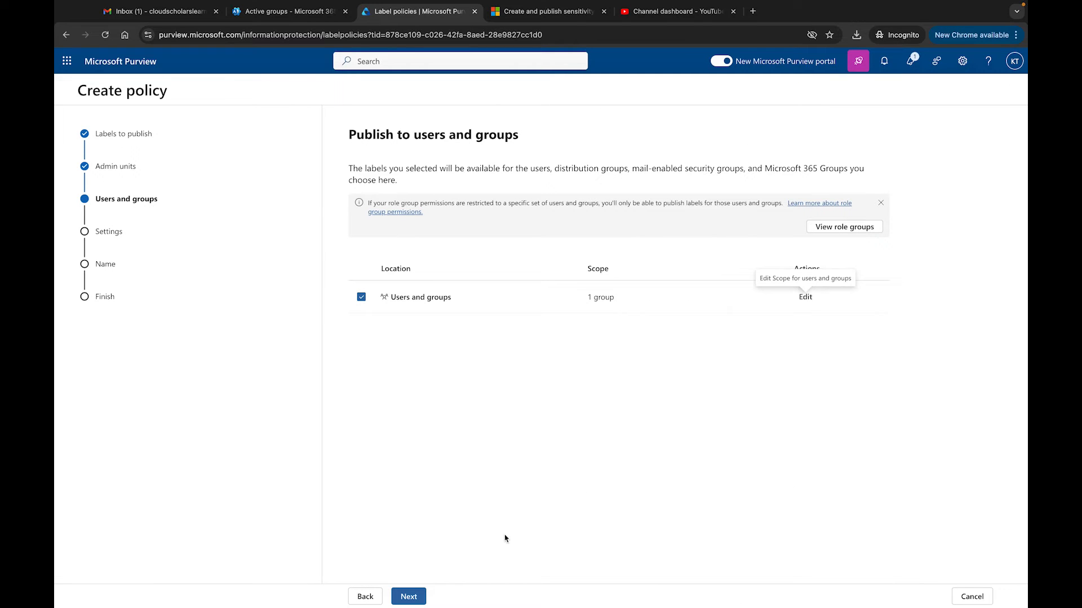
pyautogui.click(408, 596)
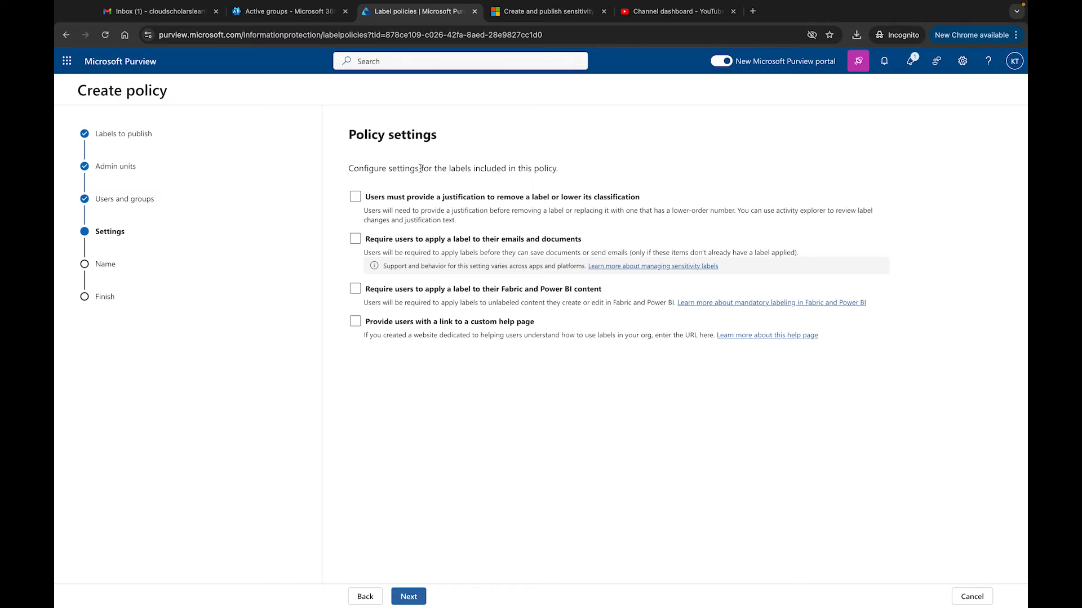
pyautogui.moveTo(457, 180)
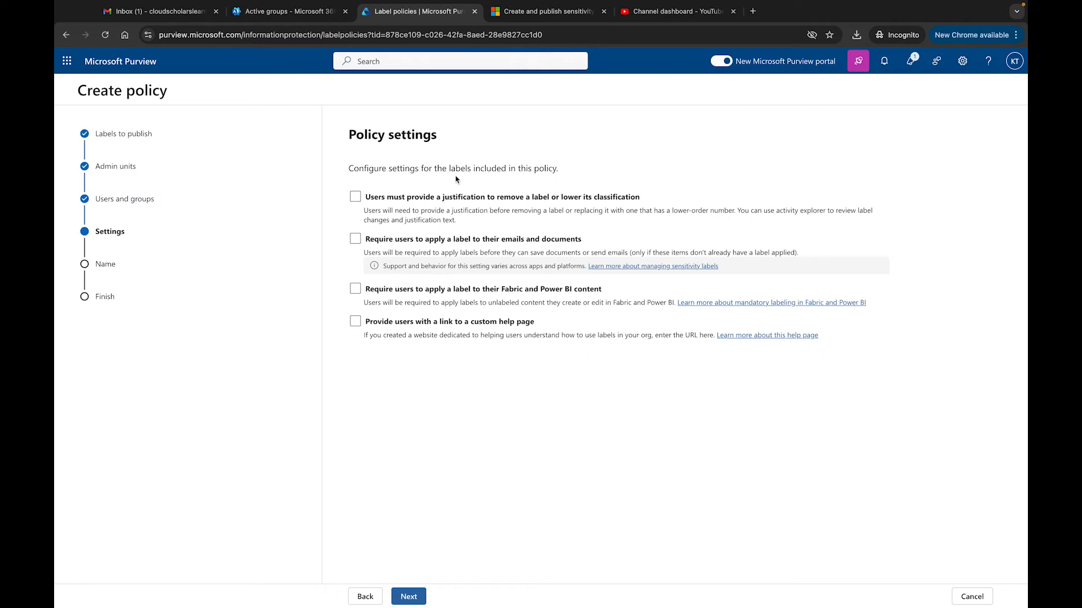
pyautogui.moveTo(482, 206)
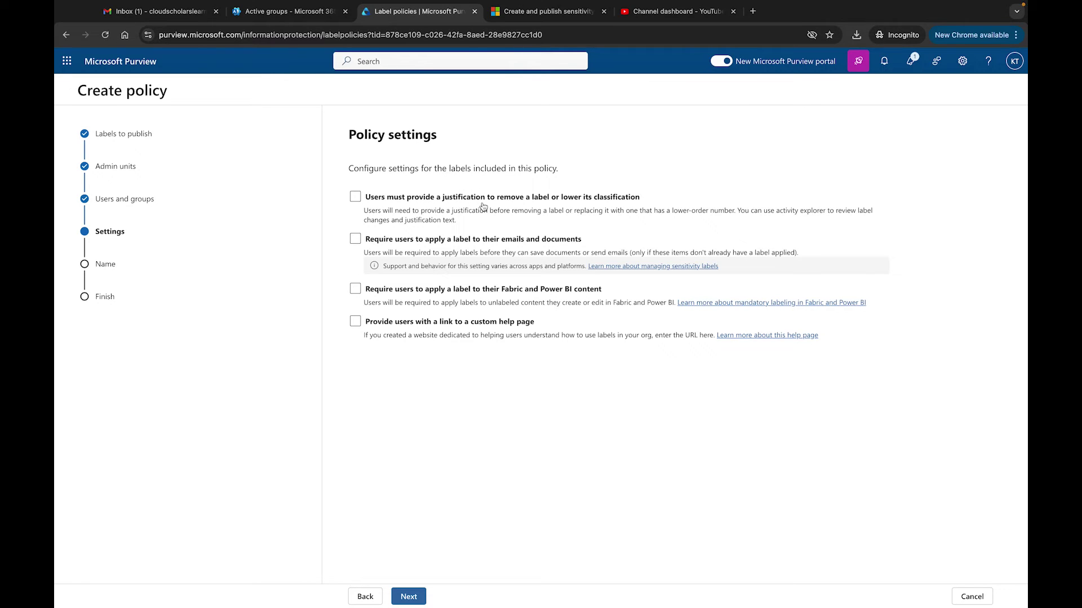
pyautogui.moveTo(533, 204)
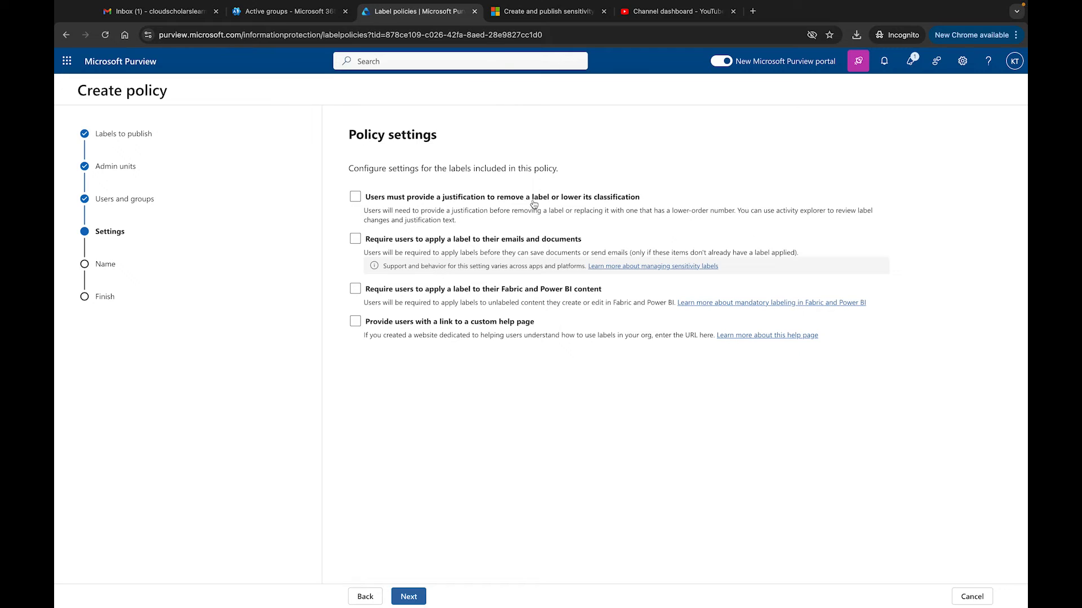
pyautogui.click(355, 197)
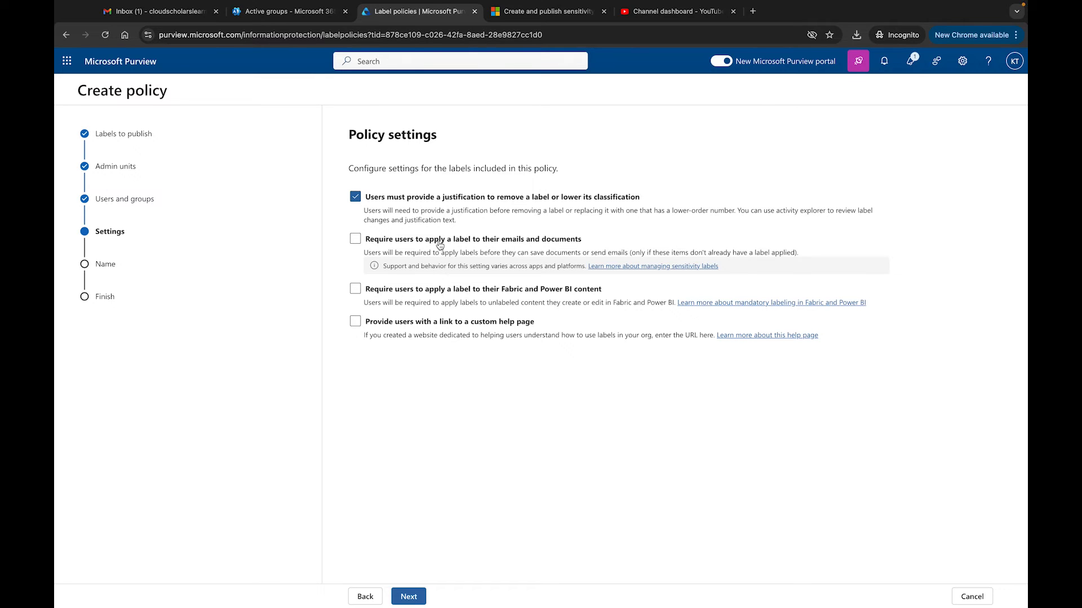
pyautogui.moveTo(483, 245)
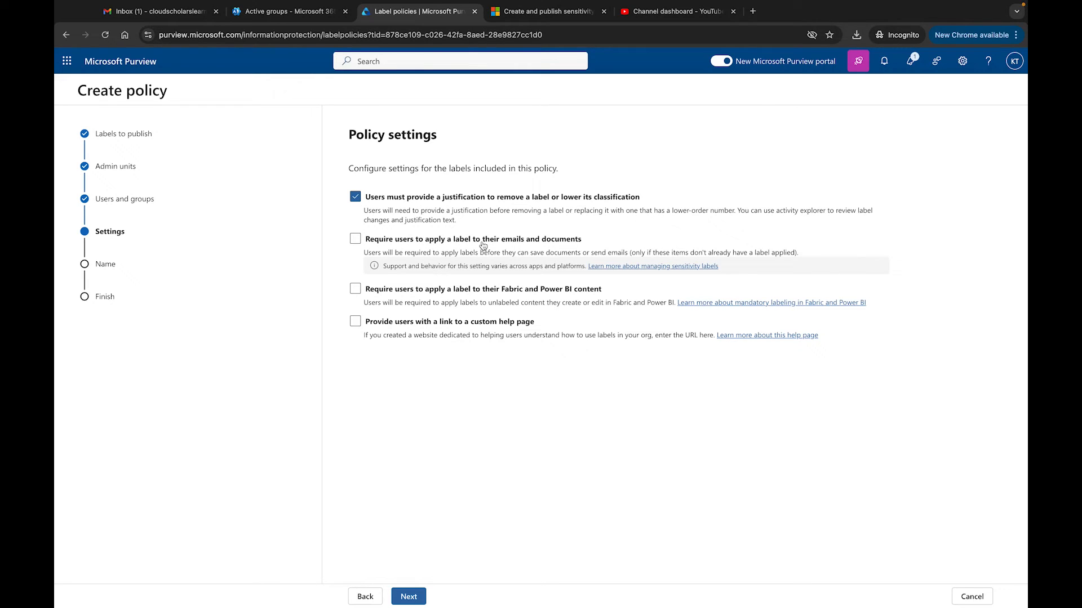
pyautogui.moveTo(472, 246)
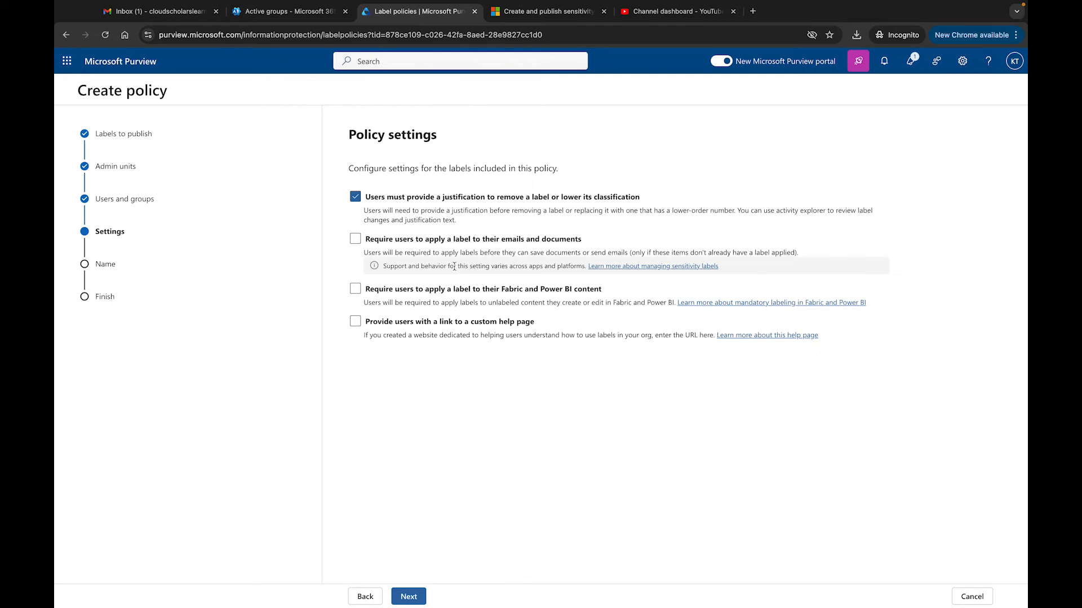
pyautogui.moveTo(450, 297)
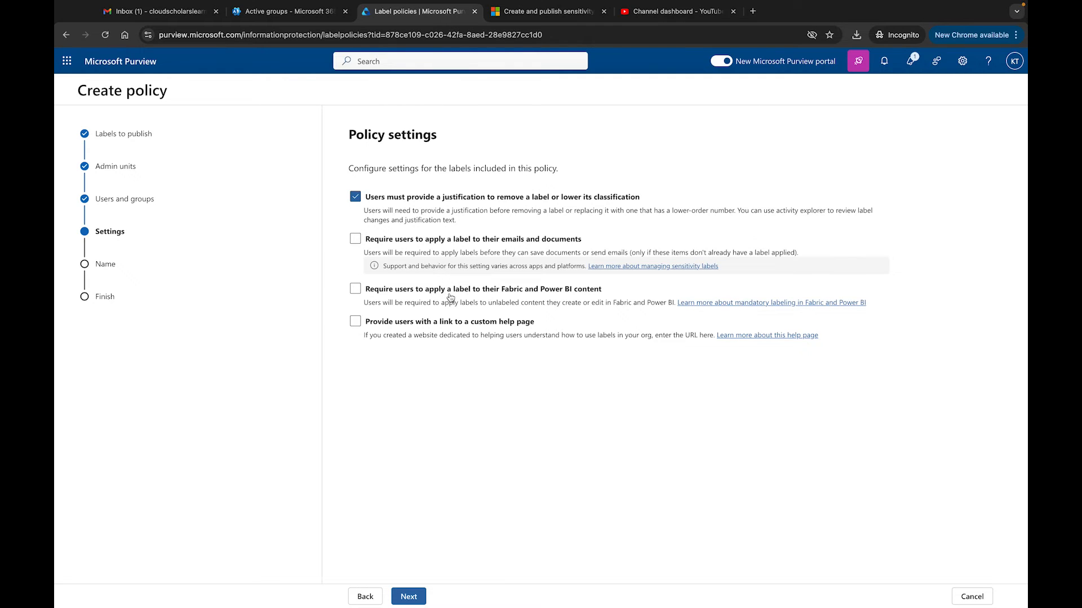
pyautogui.moveTo(424, 328)
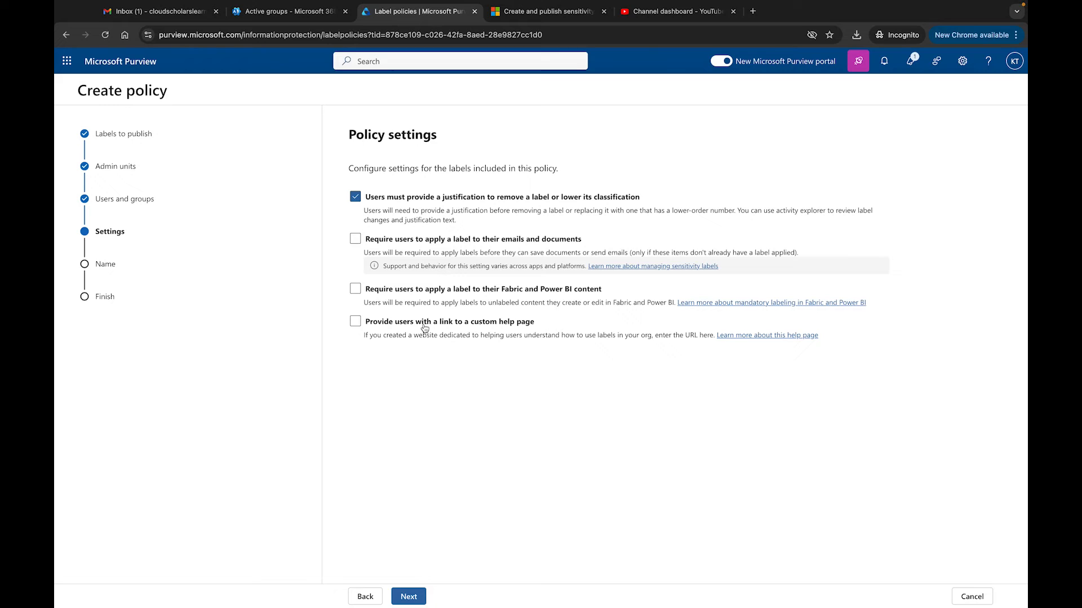
pyautogui.moveTo(455, 331)
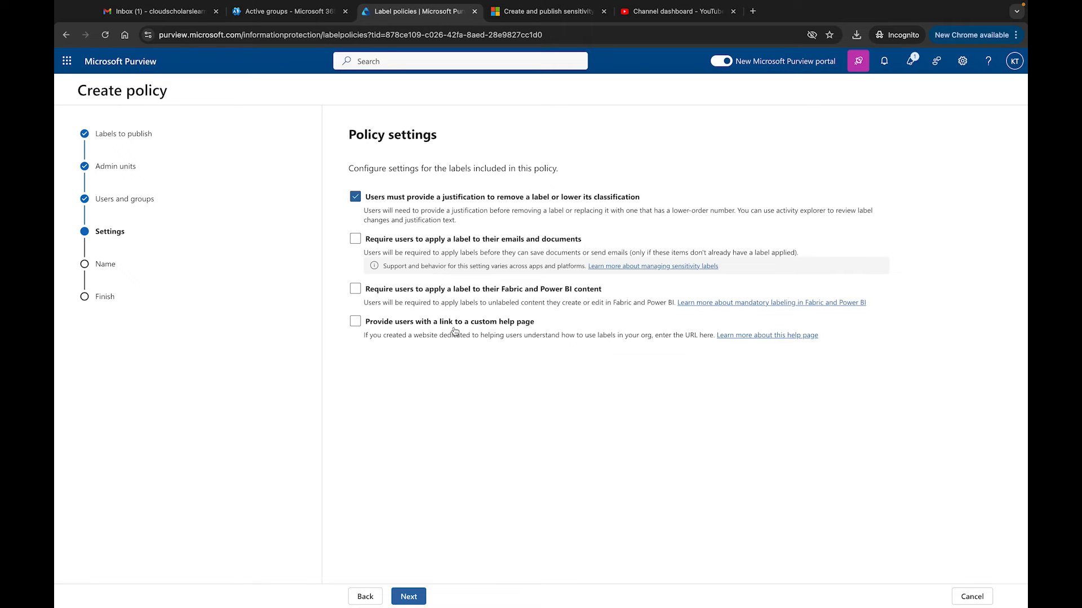
pyautogui.moveTo(420, 523)
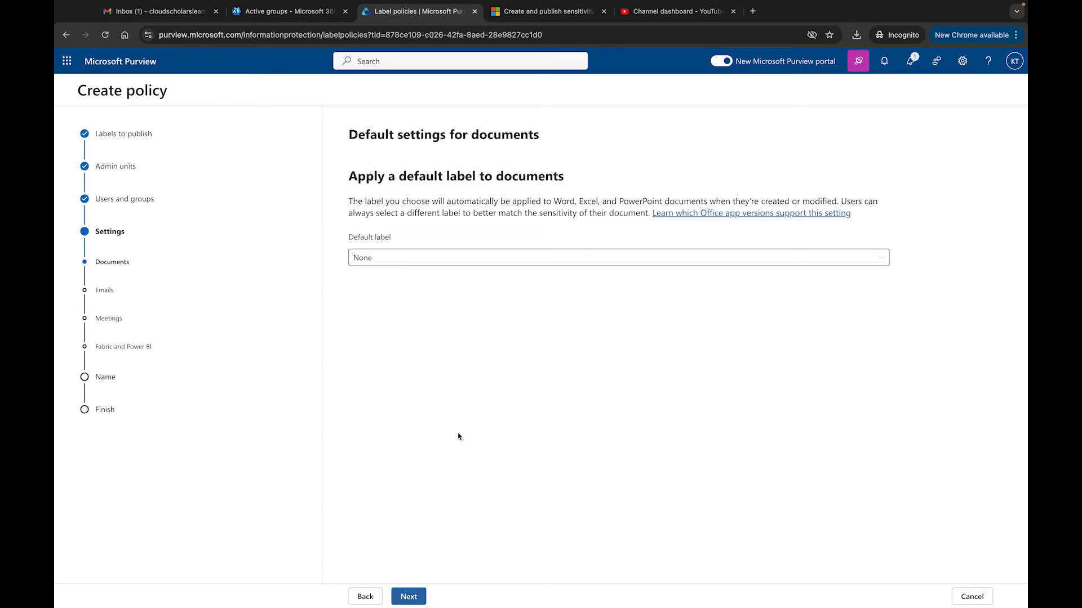
pyautogui.moveTo(444, 261)
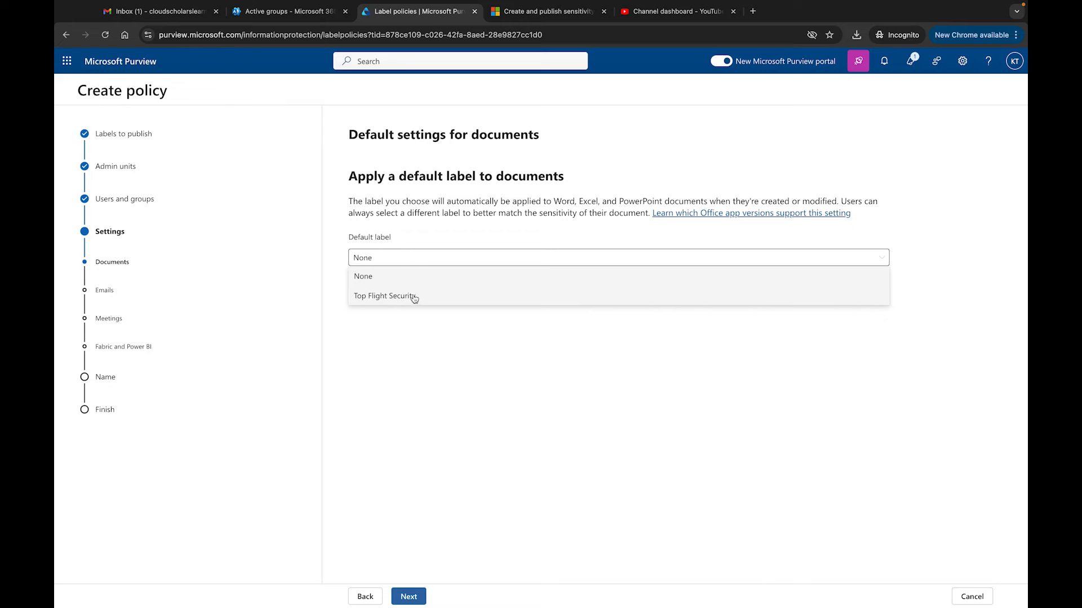
# Step: Skip the Documents, Emails, Meetings and Fabric/Power BI default label pages, keeping None
pyautogui.click(457, 546)
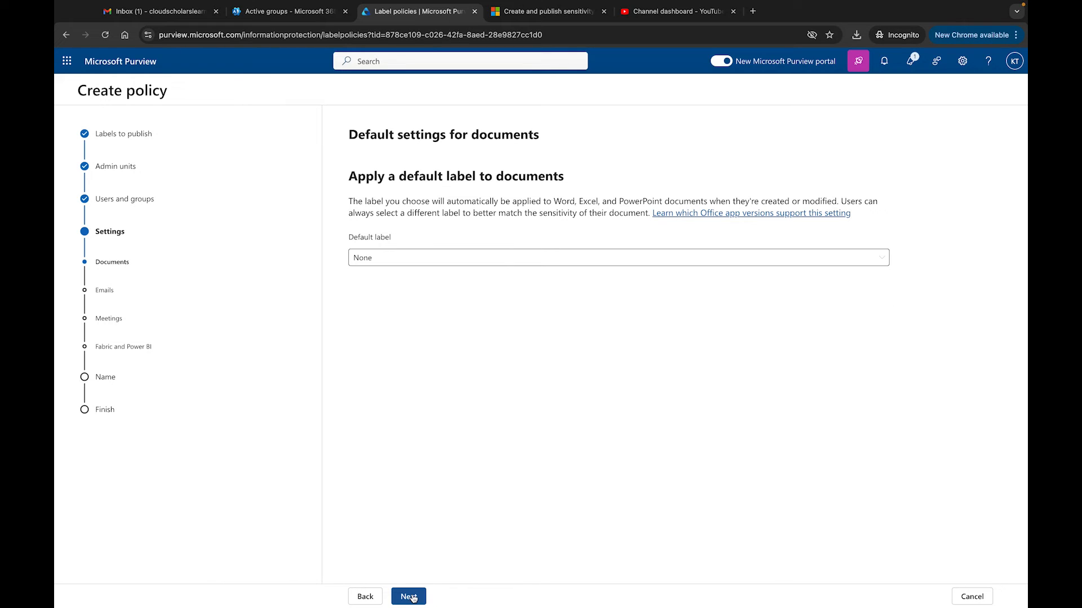
pyautogui.moveTo(421, 565)
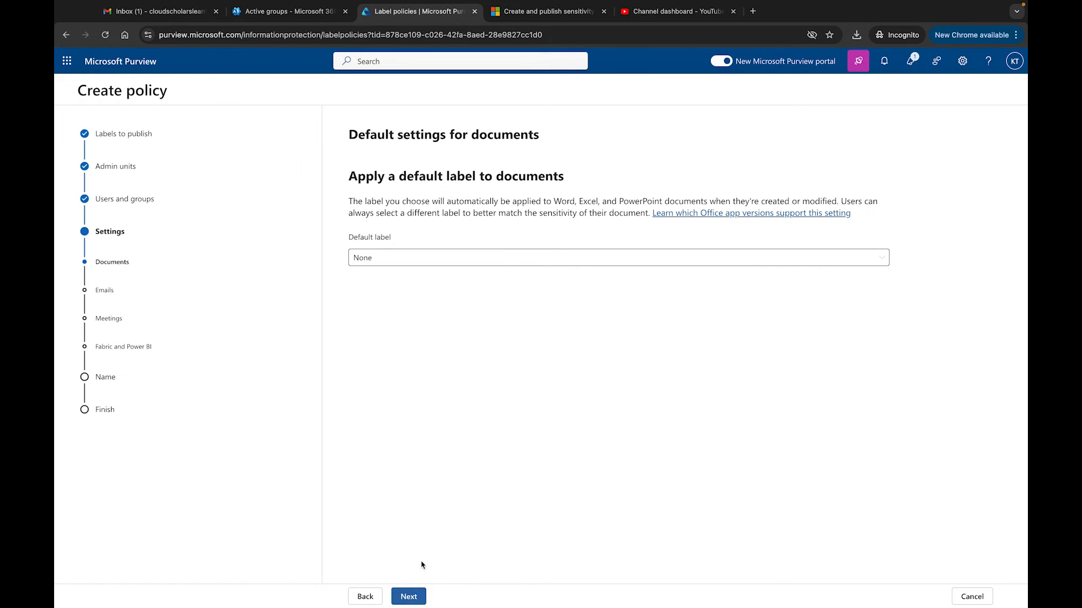
pyautogui.moveTo(447, 472)
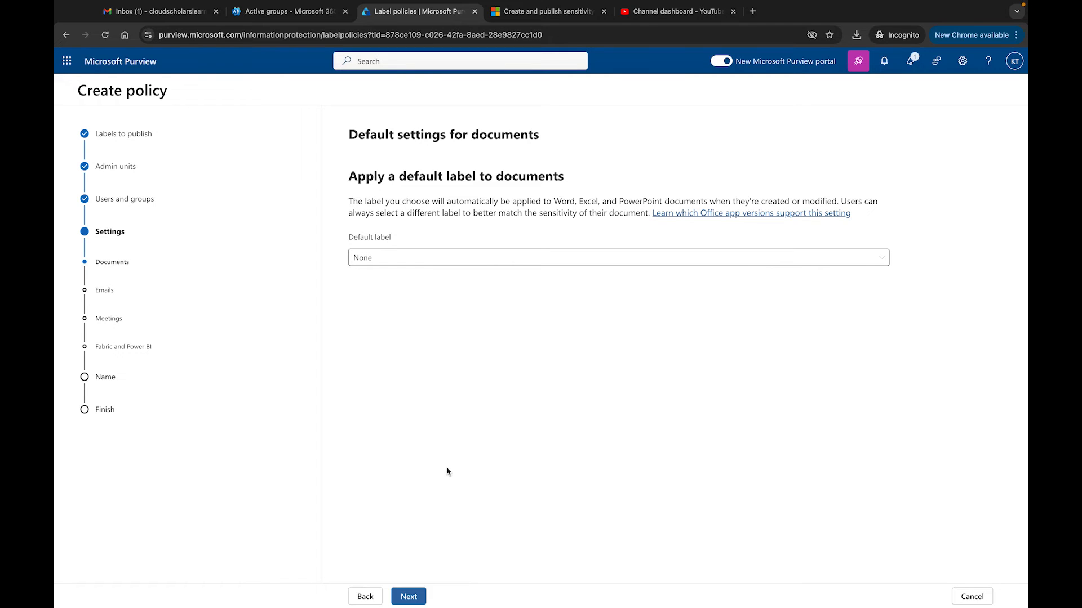
pyautogui.moveTo(431, 556)
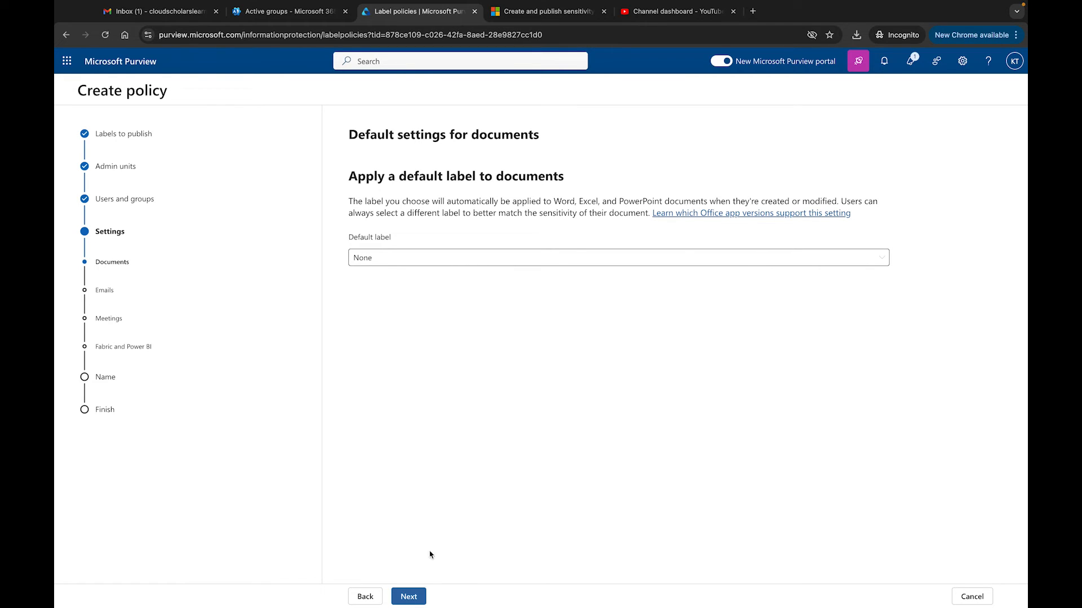
pyautogui.click(409, 596)
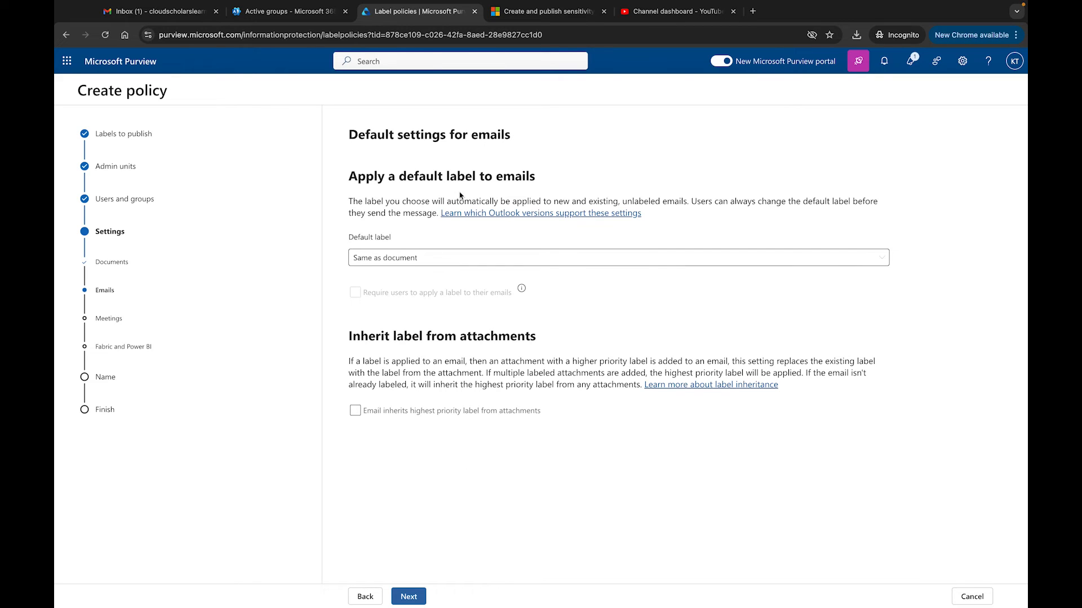
pyautogui.moveTo(439, 258)
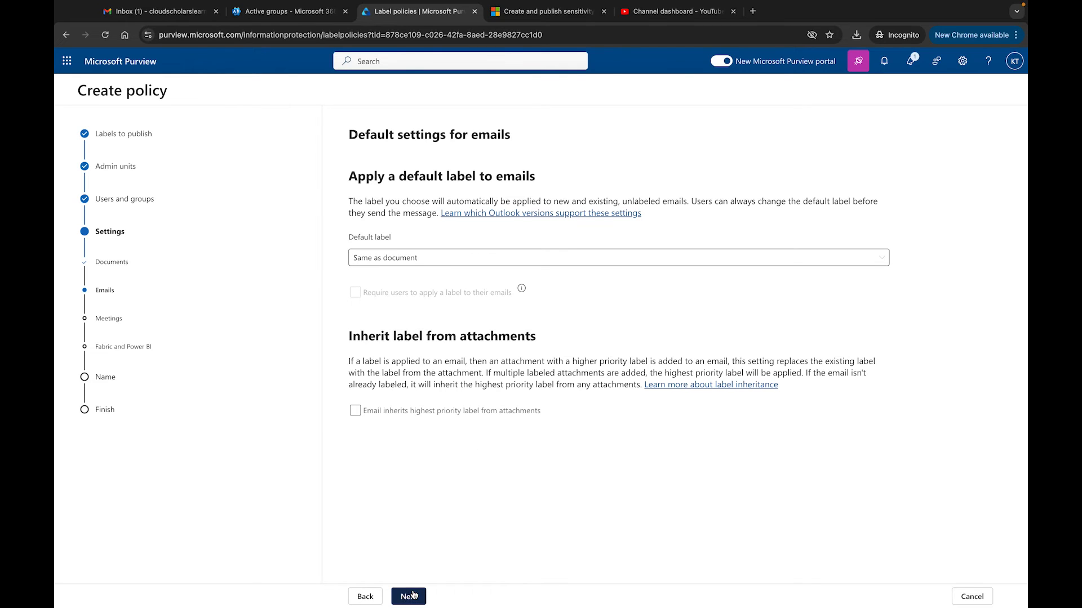
pyautogui.click(408, 596)
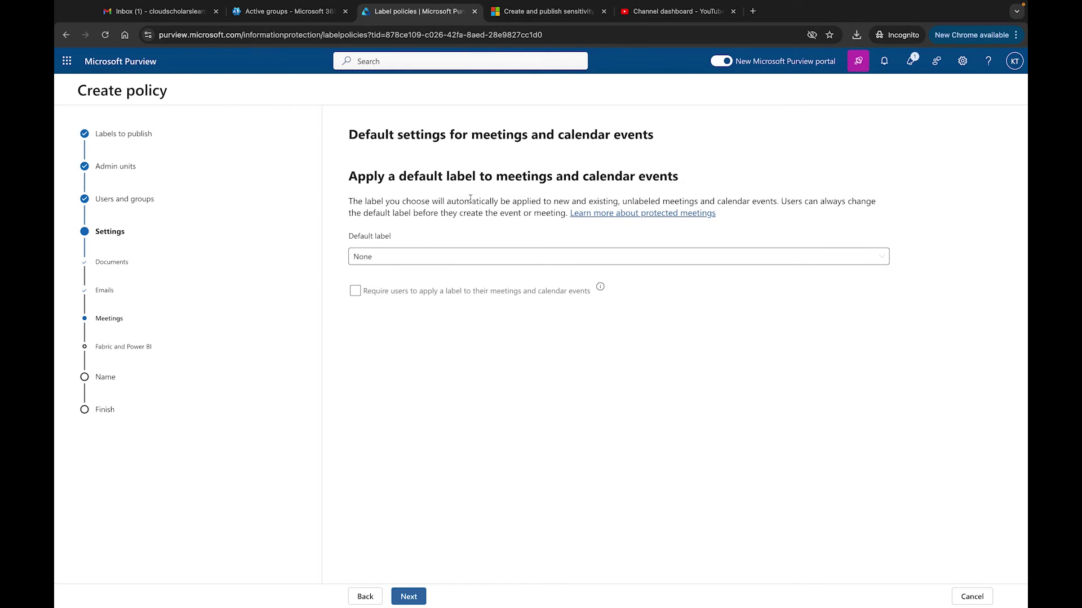
pyautogui.moveTo(487, 410)
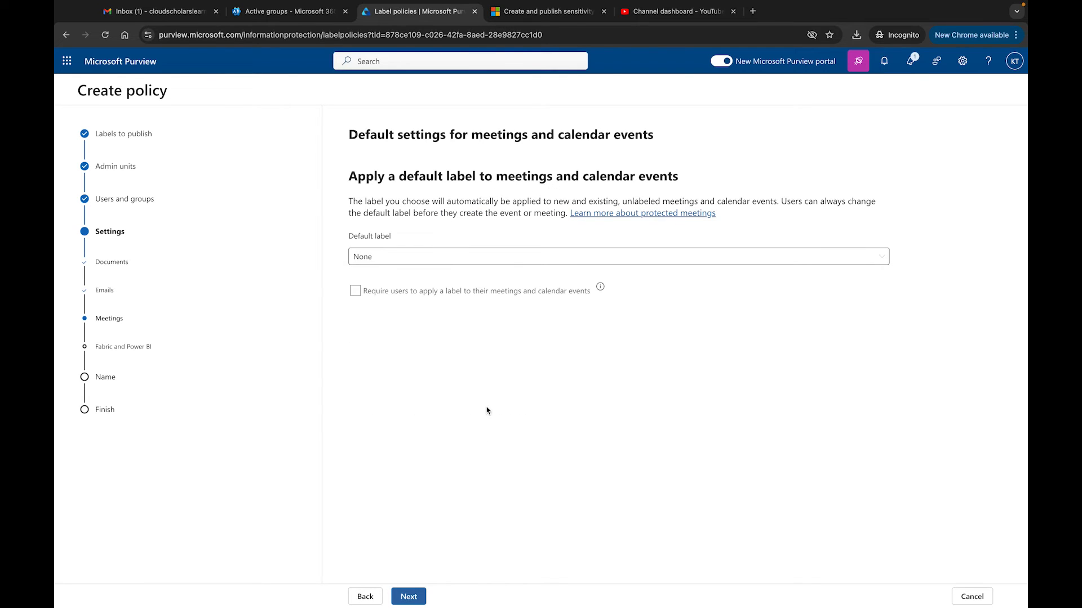
pyautogui.click(408, 596)
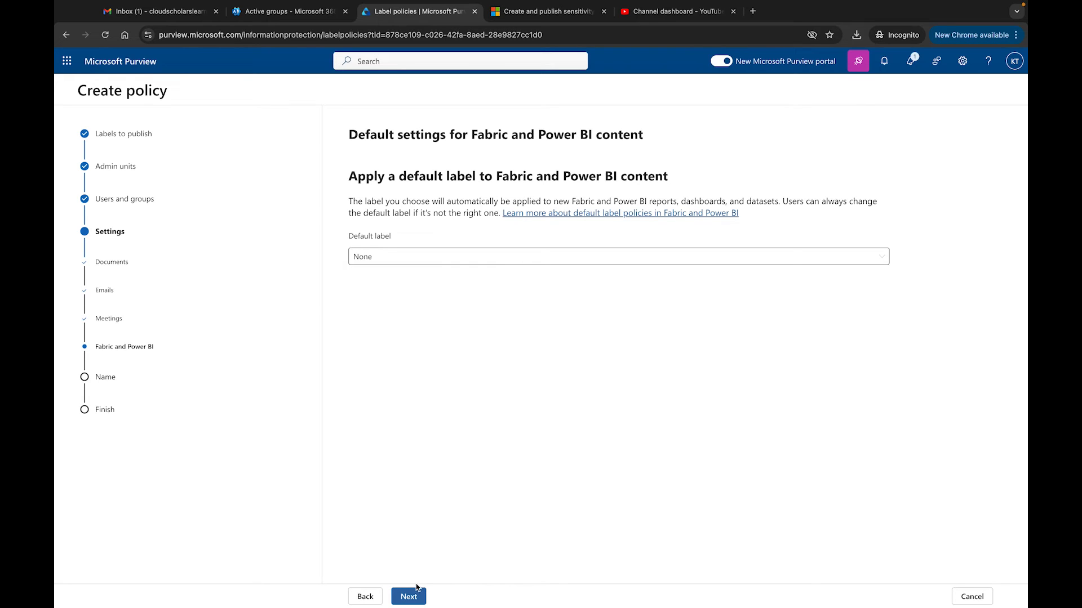
pyautogui.click(408, 596)
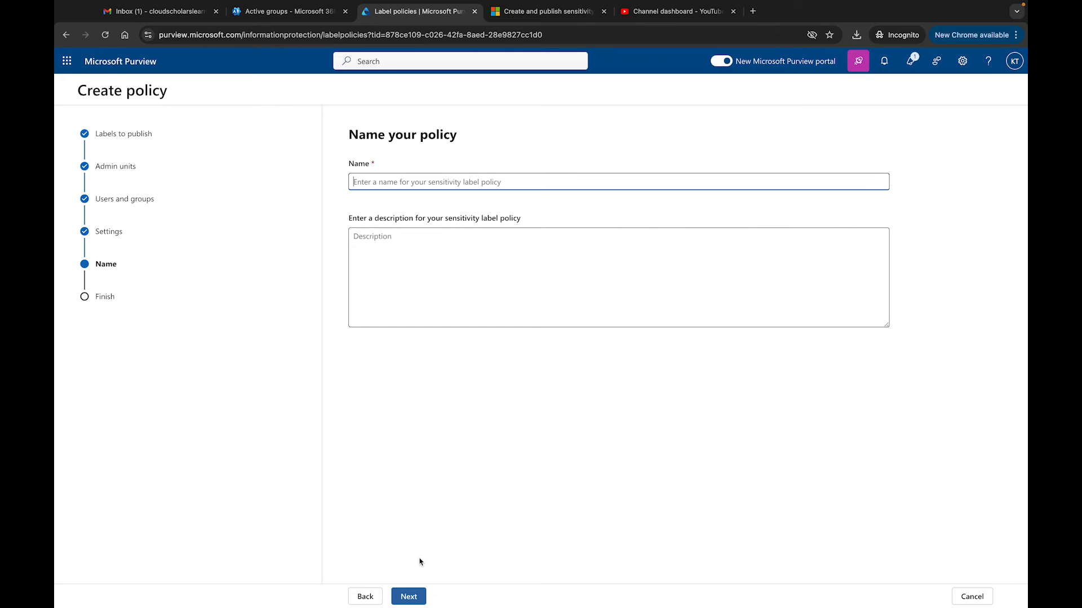
# Step: Enter 'Top Flight Security Policy' as the policy name and continue to Review and finish
pyautogui.write('Top Fi')
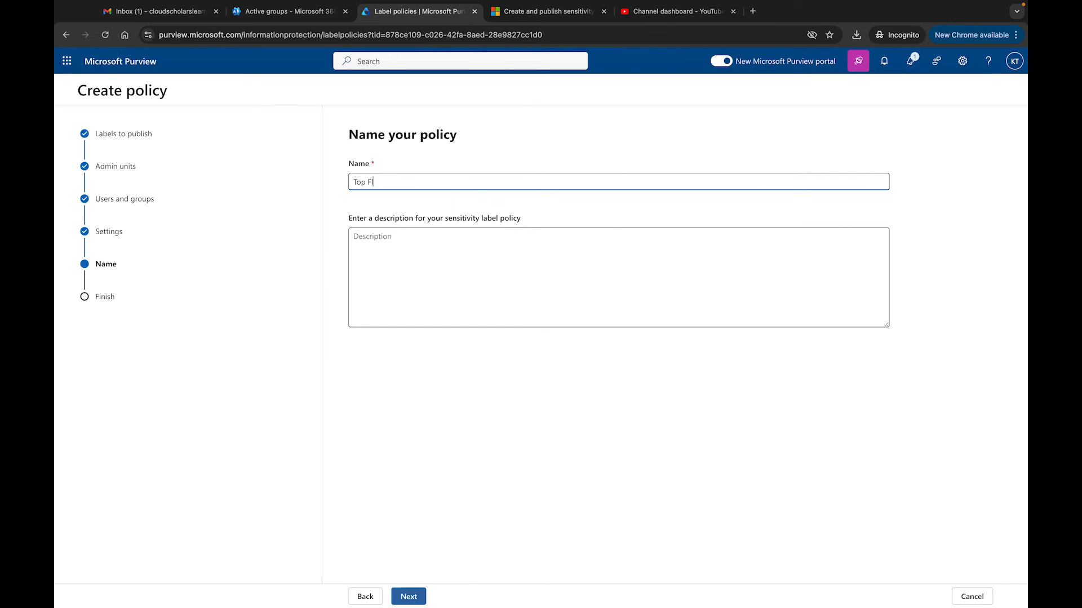
pyautogui.write('licy')
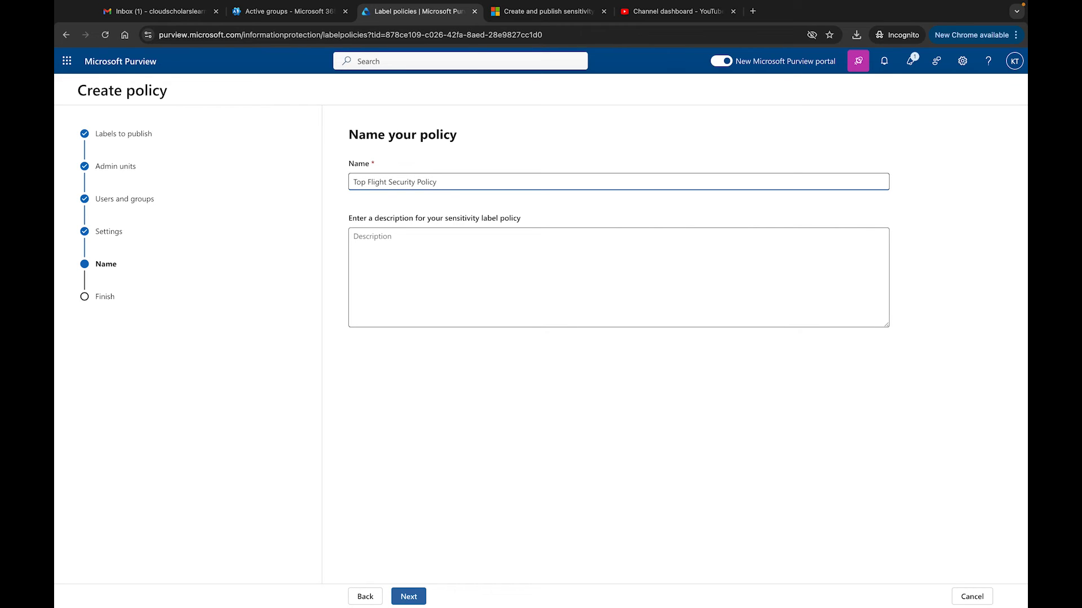
pyautogui.click(409, 596)
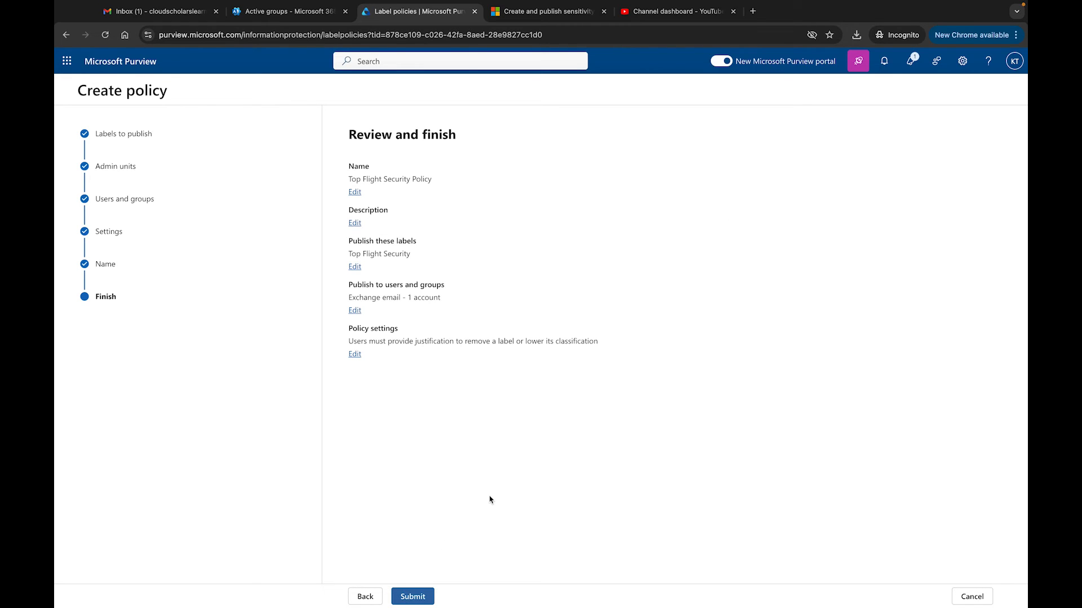
# Step: Submit Top Flight Security Policy and return to the label policies list
pyautogui.click(413, 596)
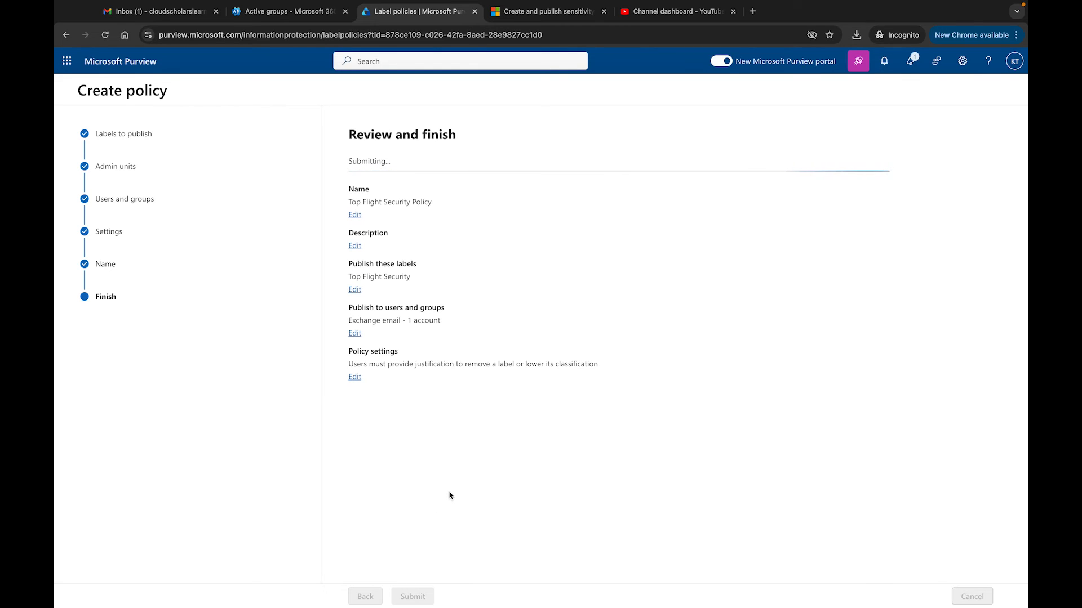
pyautogui.click(412, 596)
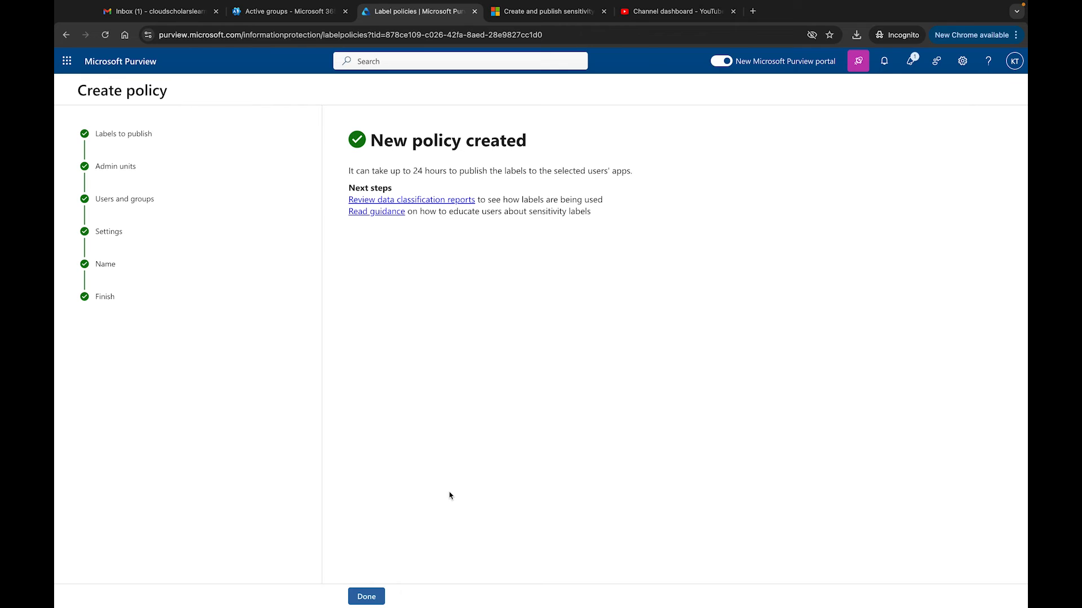
pyautogui.click(366, 596)
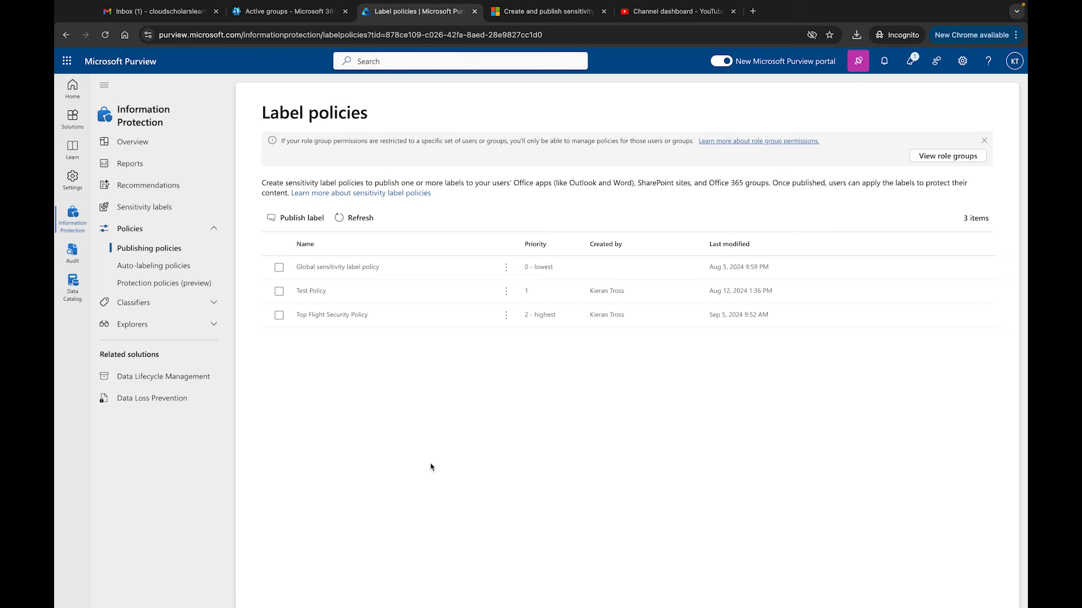
pyautogui.moveTo(449, 420)
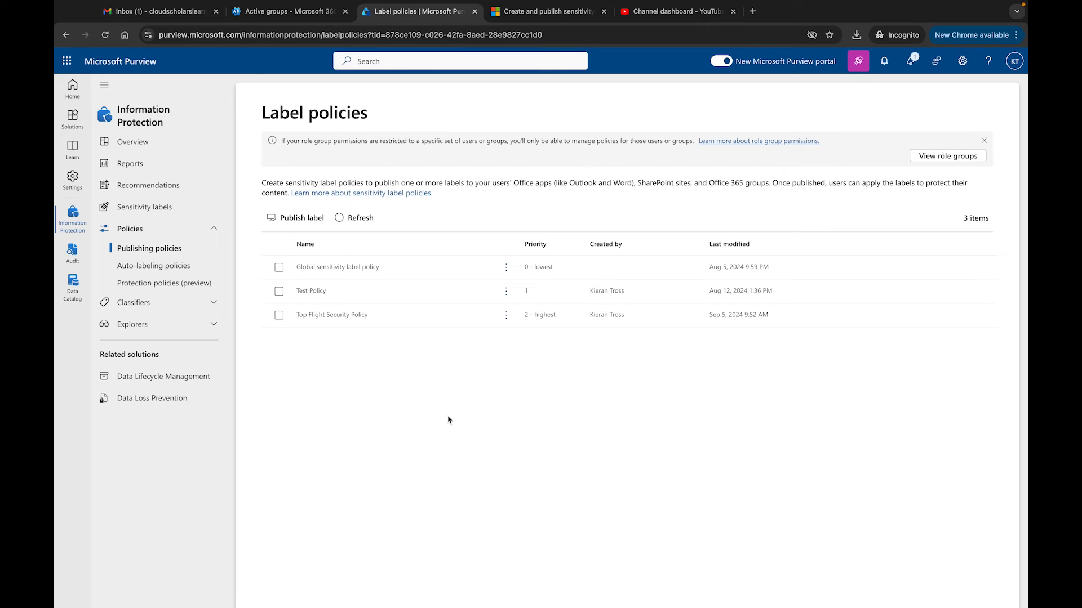
pyautogui.moveTo(453, 415)
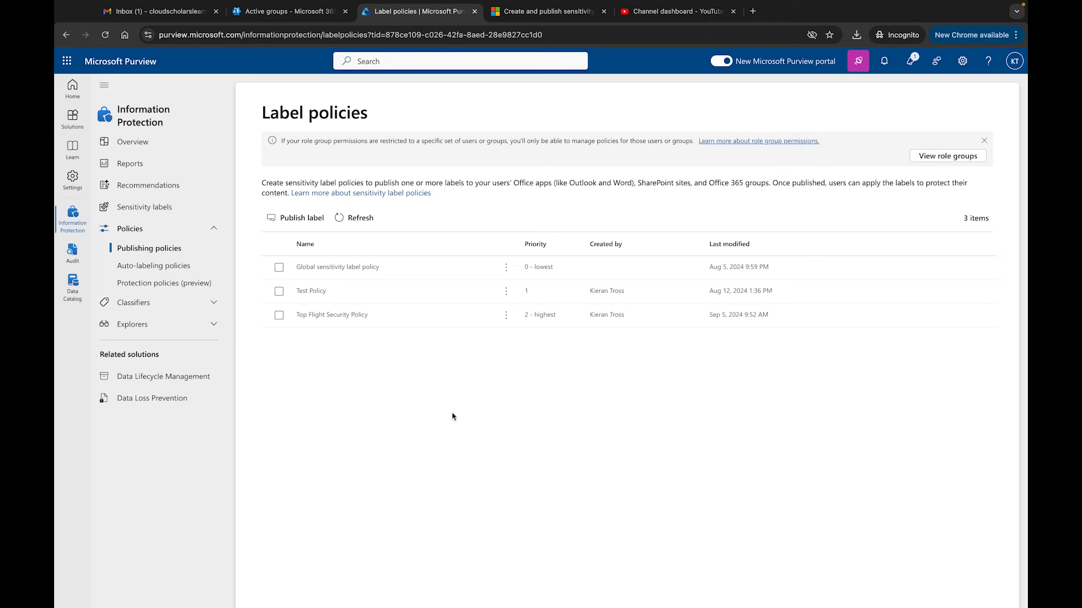
pyautogui.moveTo(458, 361)
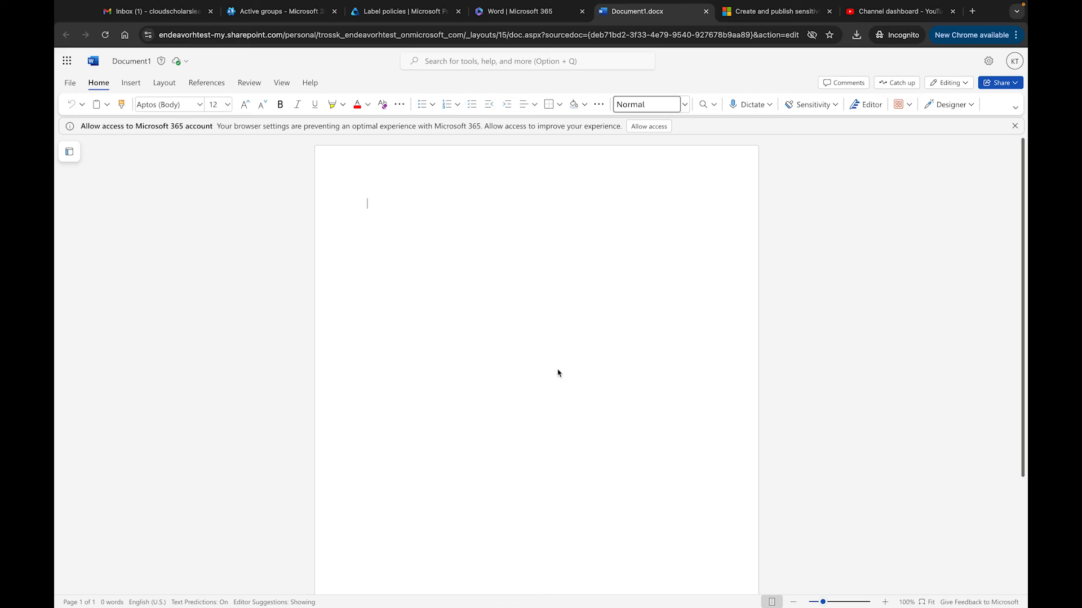
pyautogui.moveTo(547, 351)
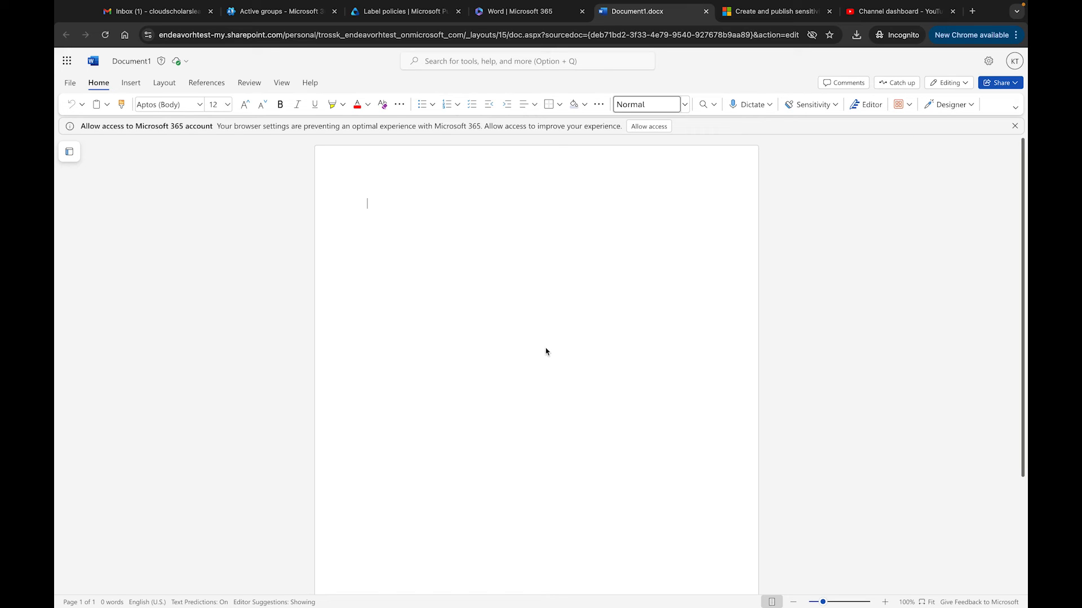
# Step: Dismiss the Allow access banner and review the Sensitivity labels, from Personal to Test - Sensitivity Label
pyautogui.click(746, 104)
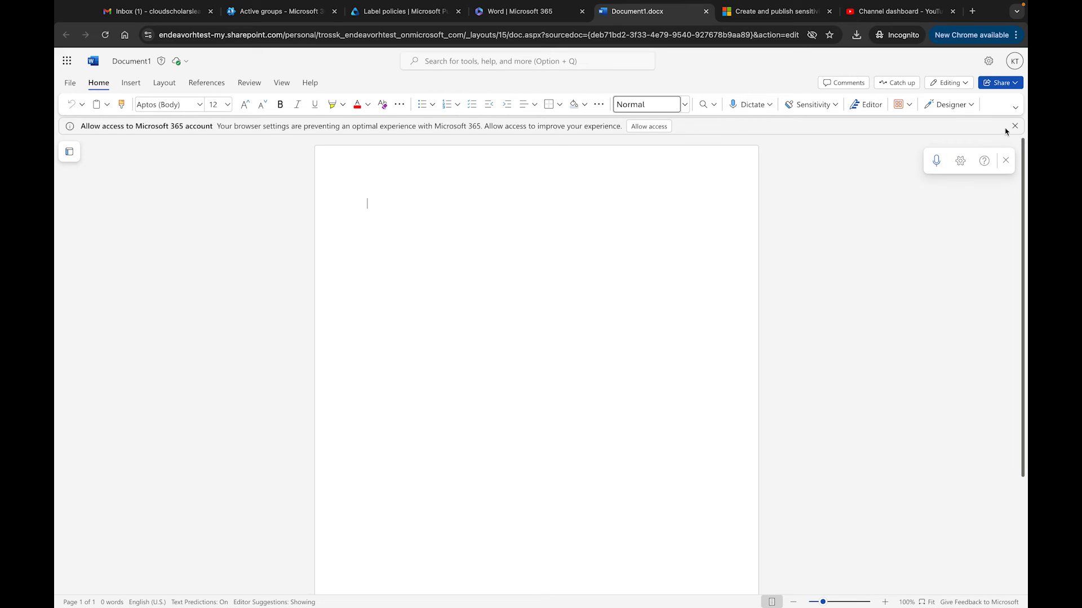
pyautogui.click(1014, 126)
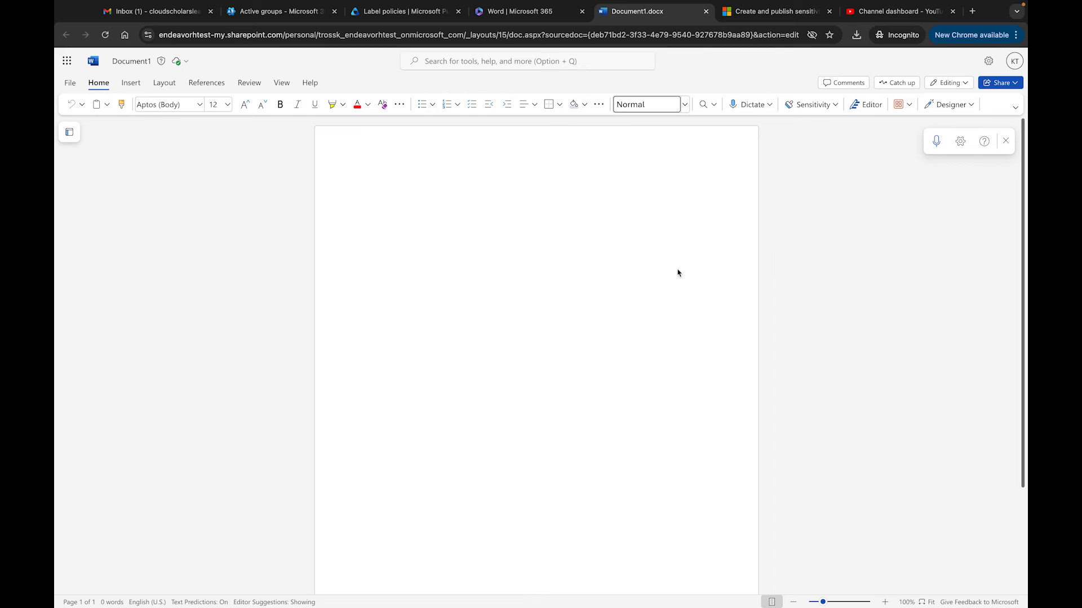
pyautogui.moveTo(798, 120)
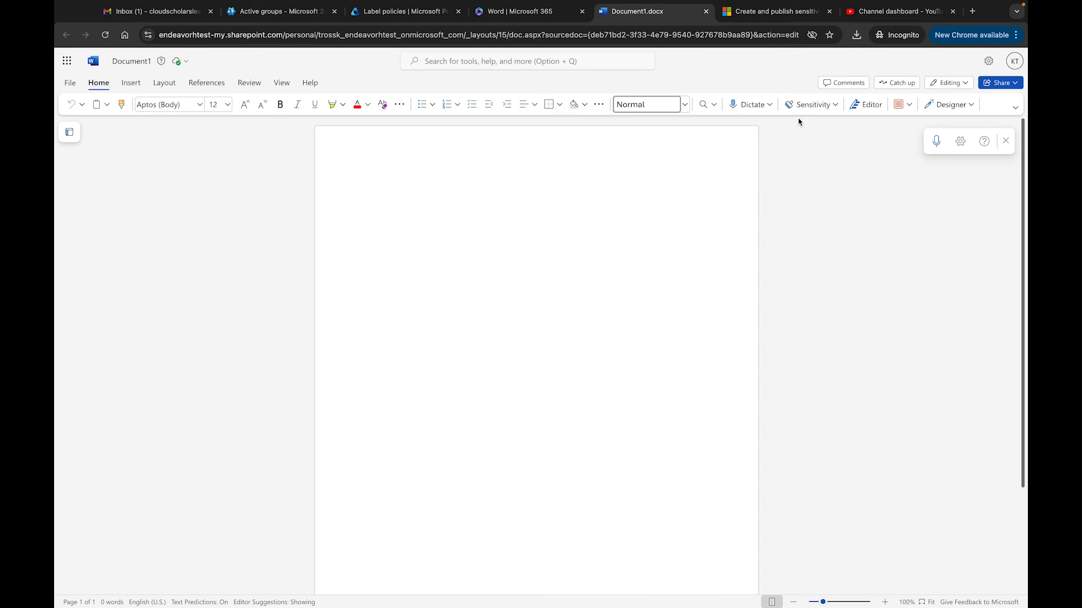
pyautogui.click(811, 104)
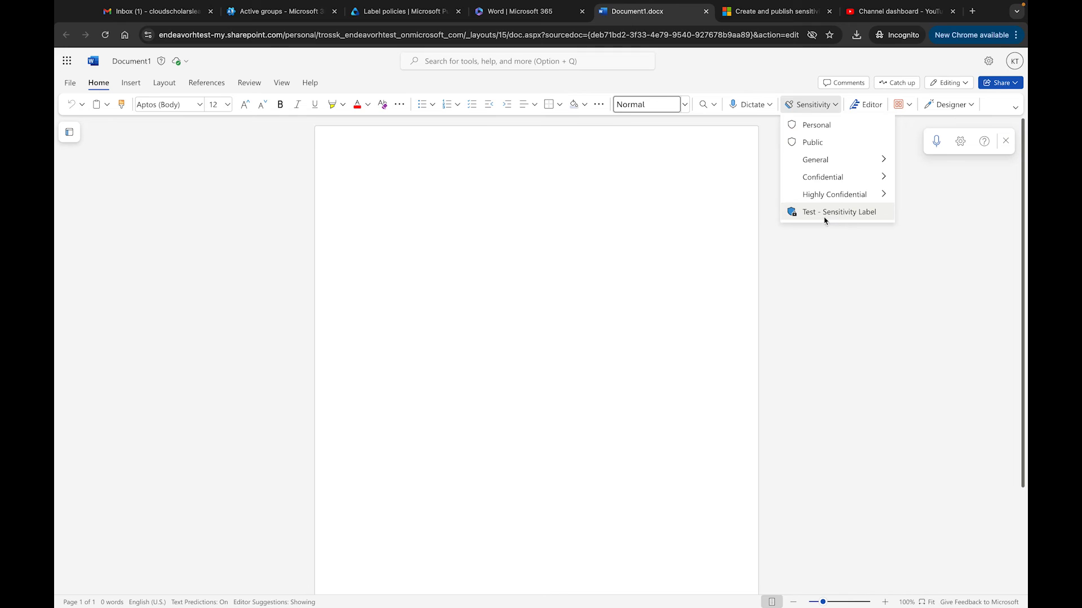
pyautogui.moveTo(825, 211)
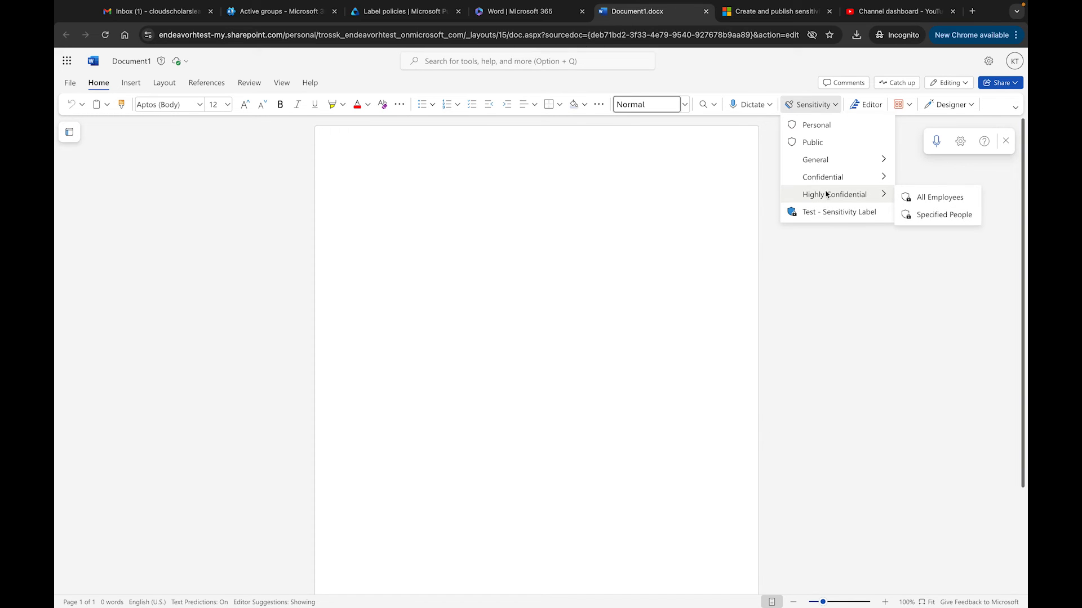
pyautogui.moveTo(827, 163)
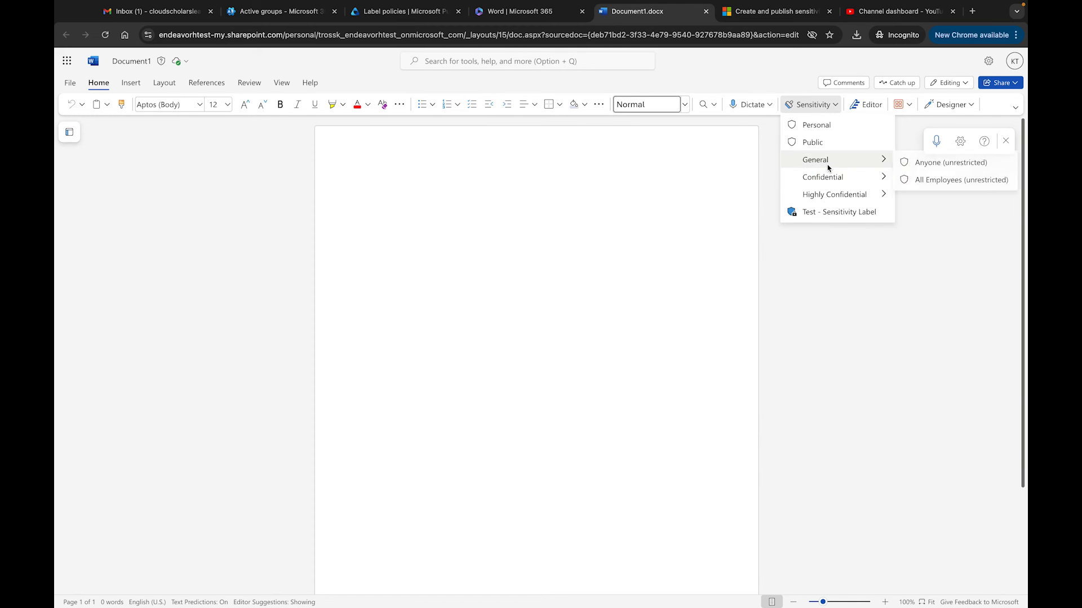
pyautogui.moveTo(641, 226)
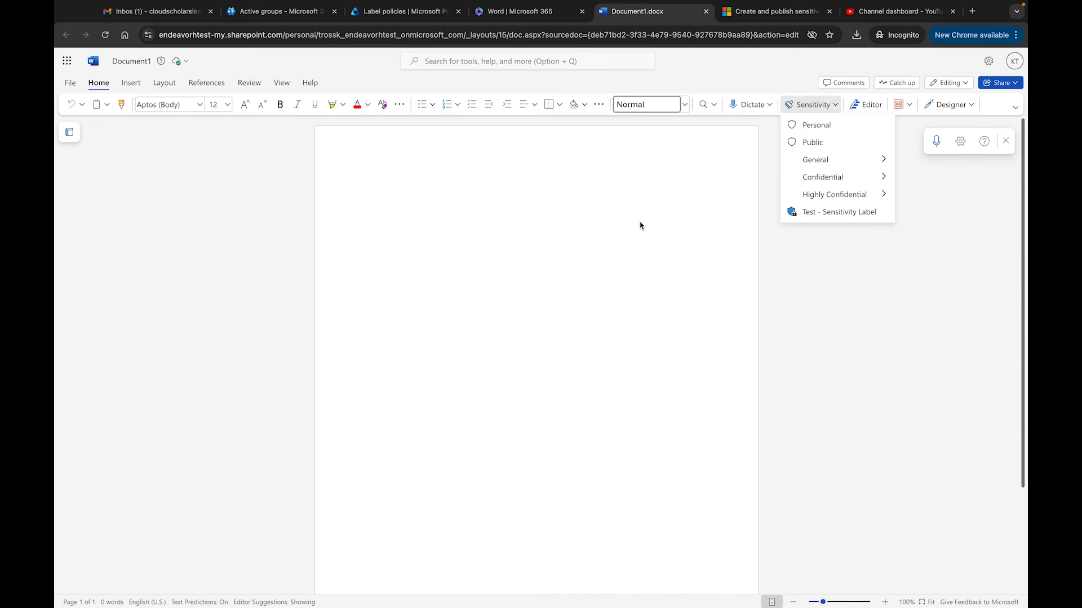
pyautogui.click(641, 226)
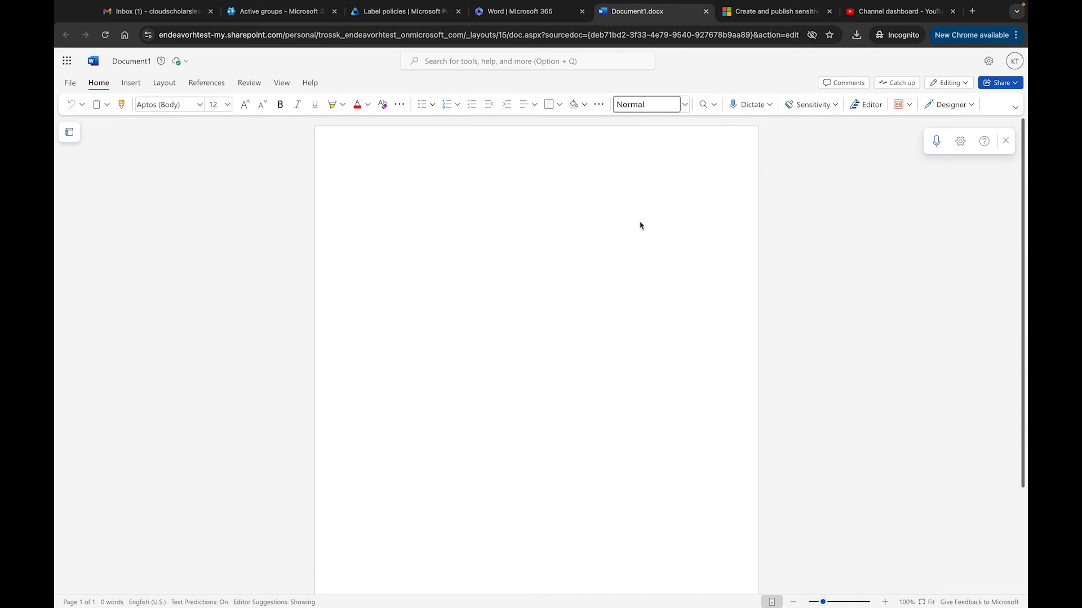